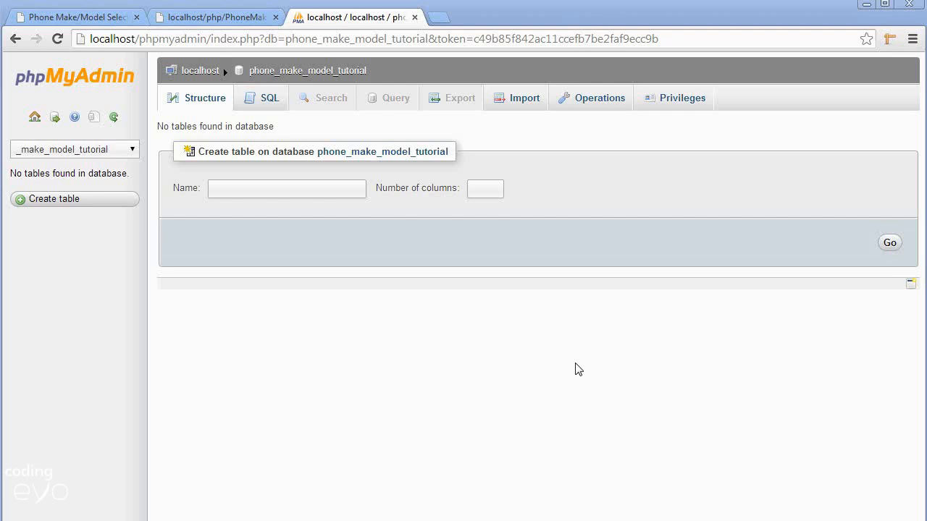
mouse_move(529, 360)
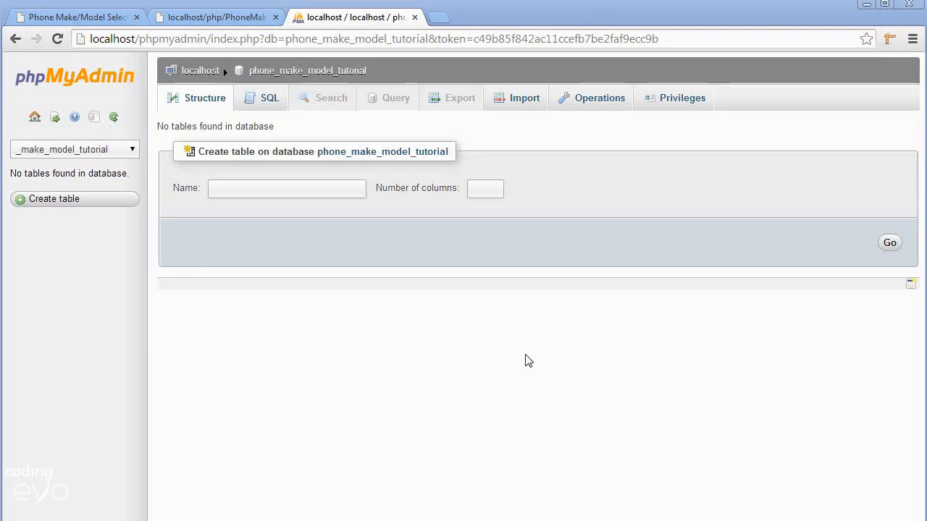
mouse_move(491, 325)
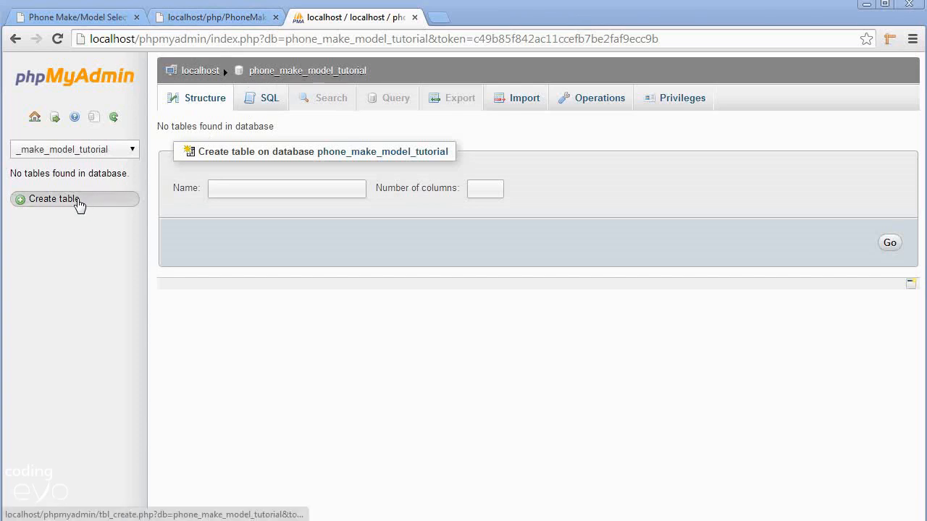
- Start a new table named 'makes'
click(54, 198)
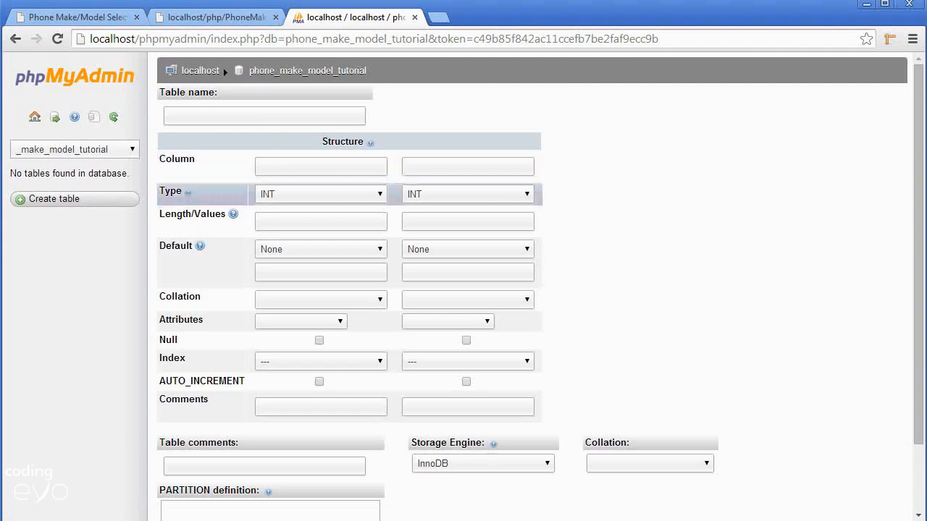
mouse_move(174, 194)
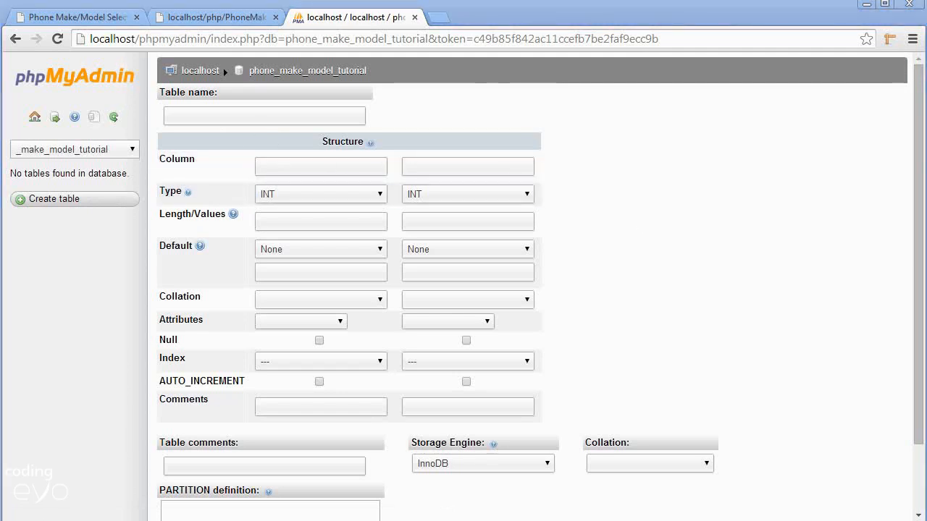
click(264, 115)
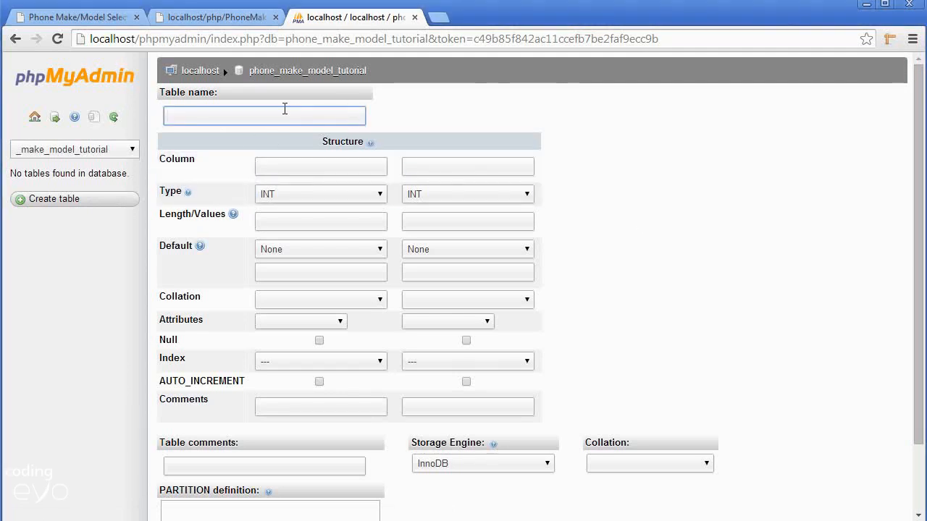
text(make)
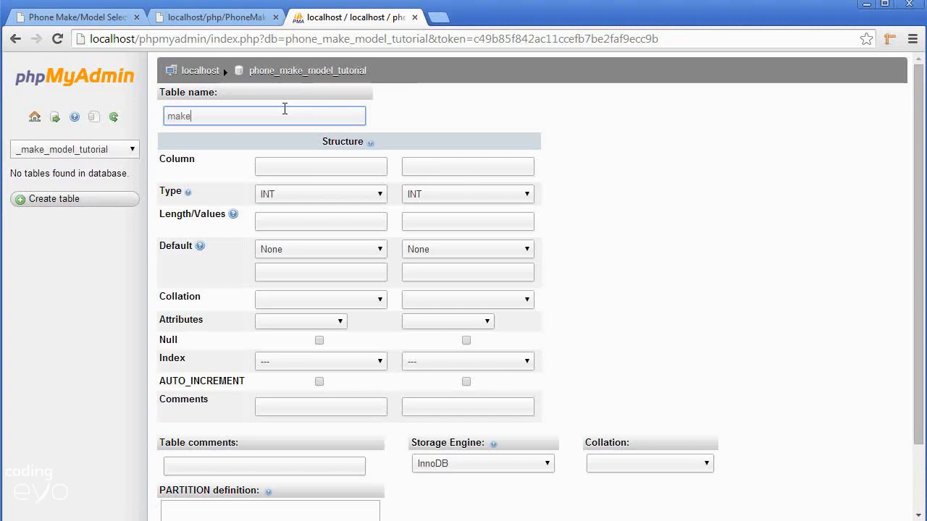
text(s)
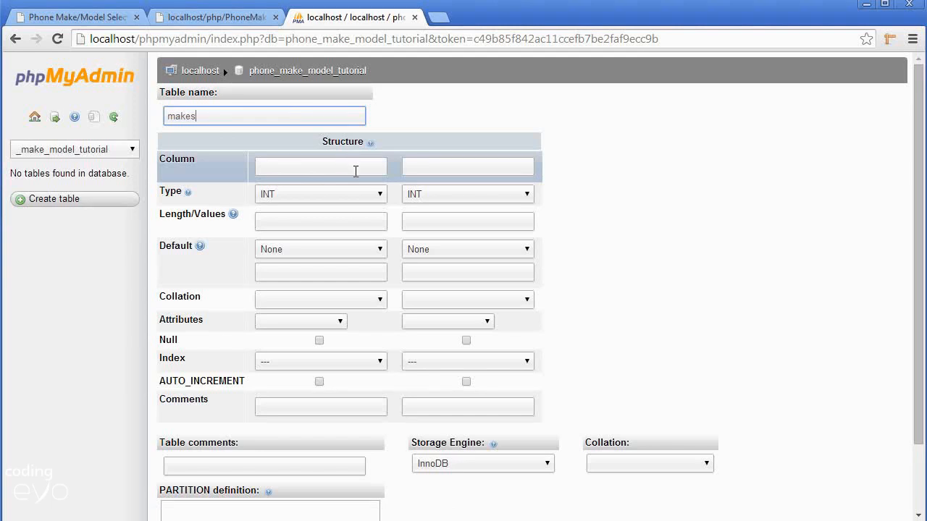
- Name the first column id and make it the PRIMARY key with auto-increment
click(321, 167)
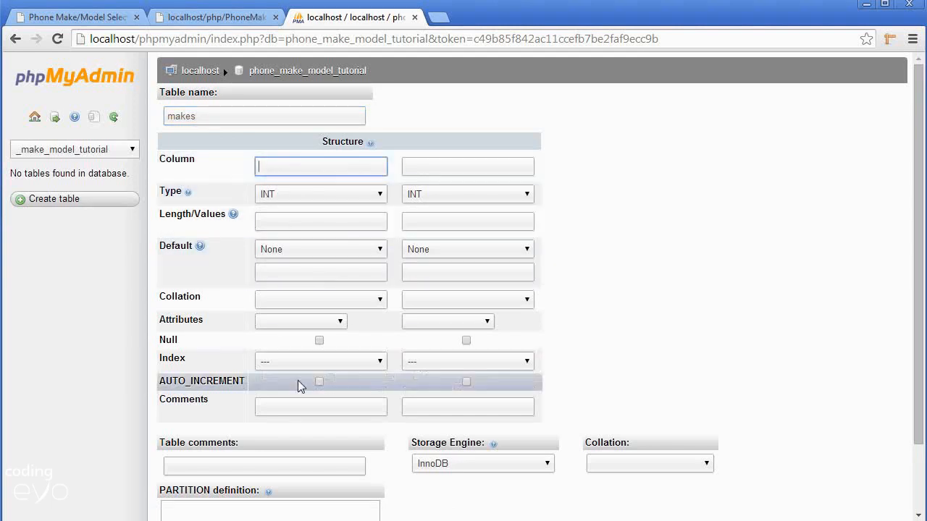
text(id)
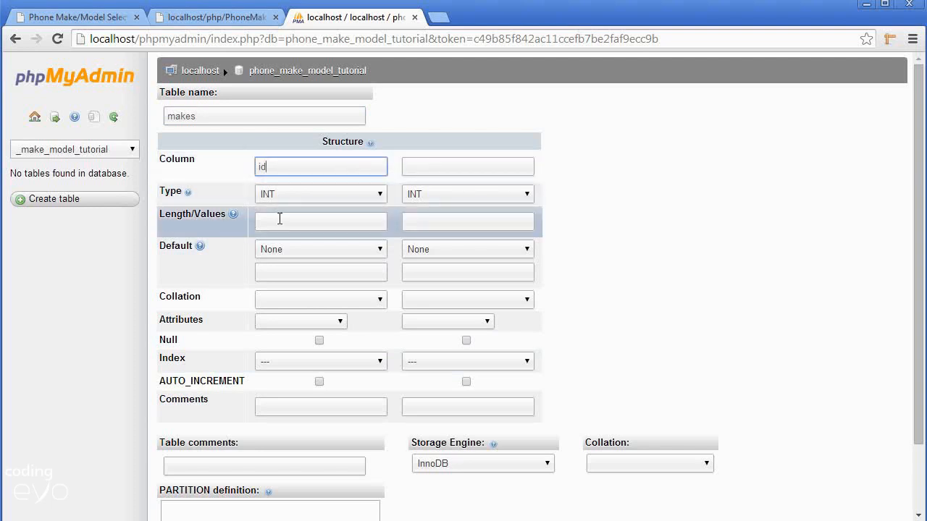
mouse_move(316, 357)
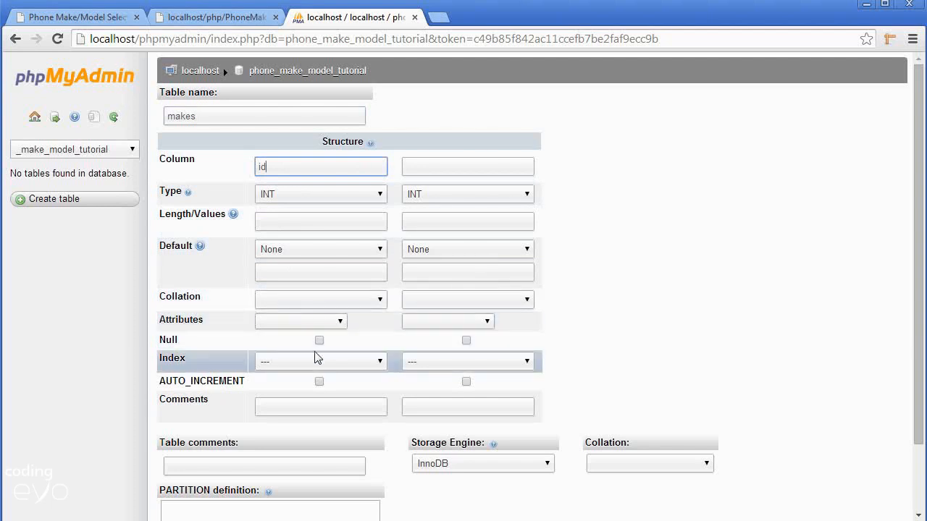
click(319, 361)
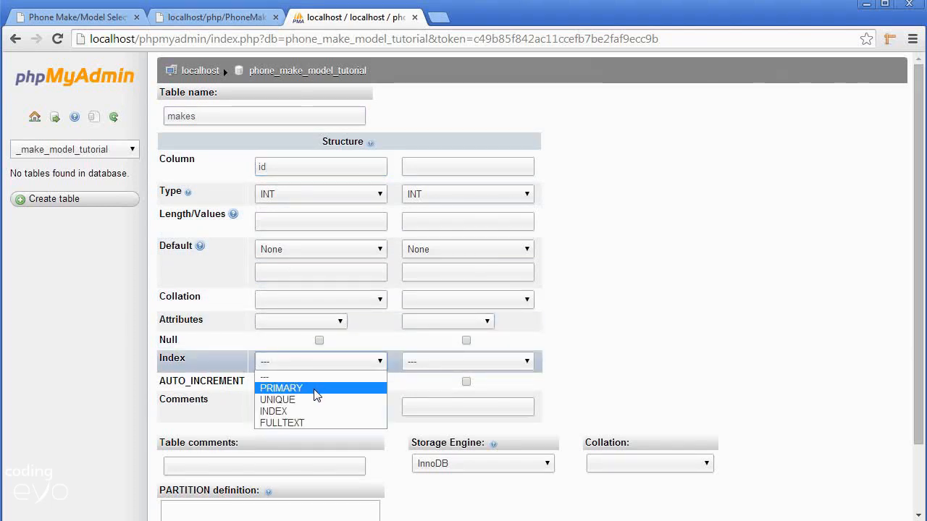
click(281, 389)
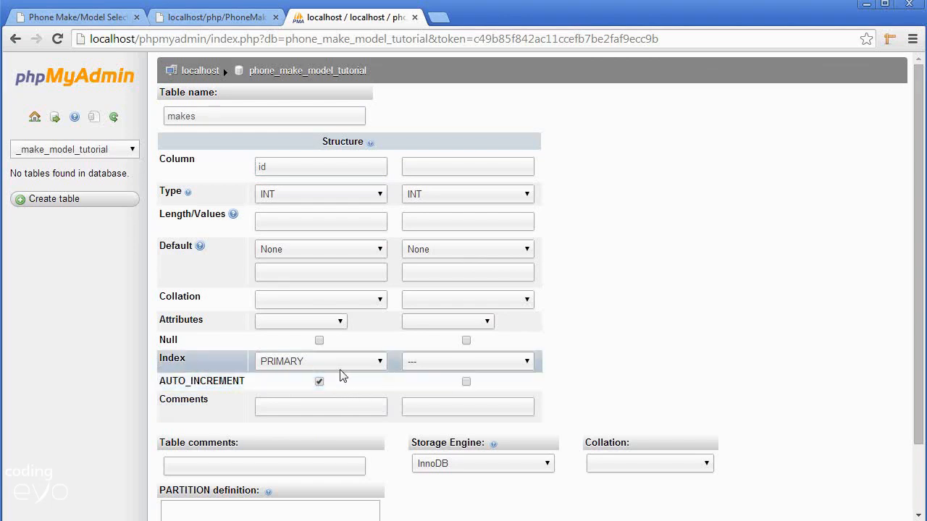
mouse_move(334, 378)
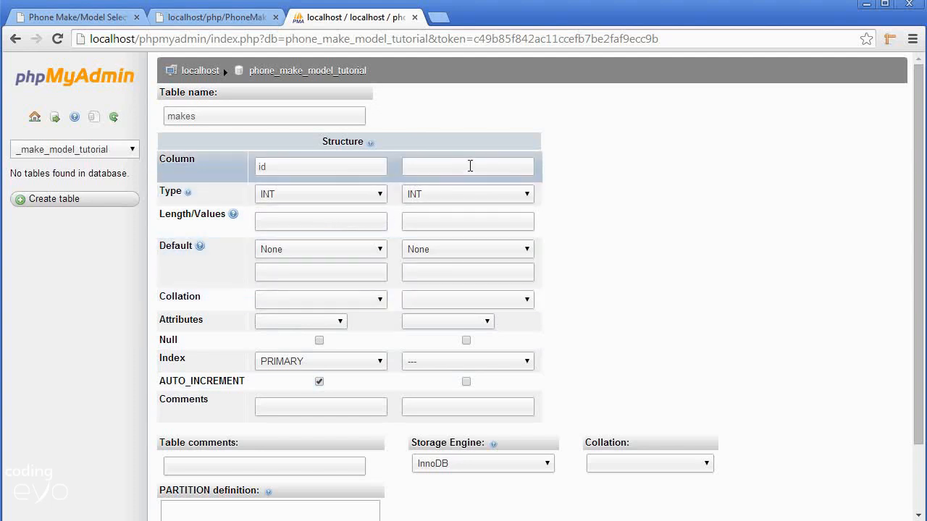
- Name the second column 'name' with type VARCHAR and length 15
click(467, 166)
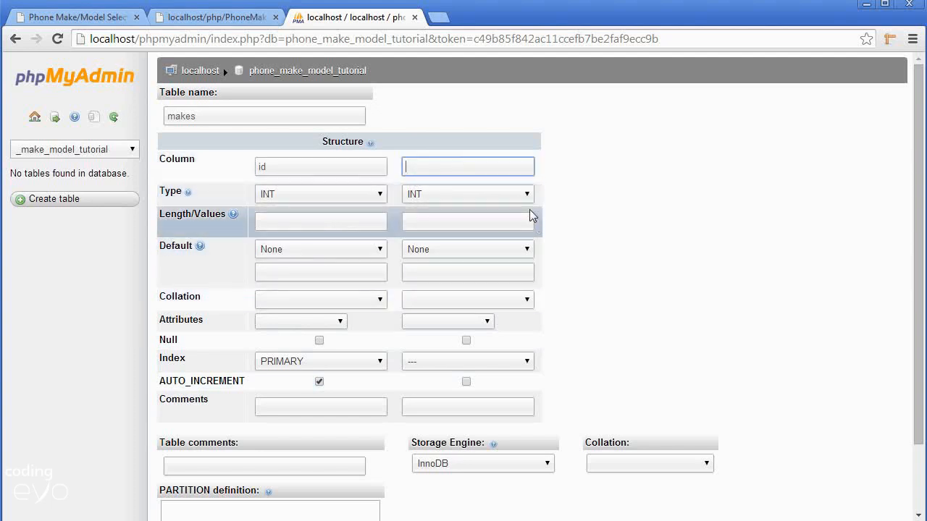
text(name)
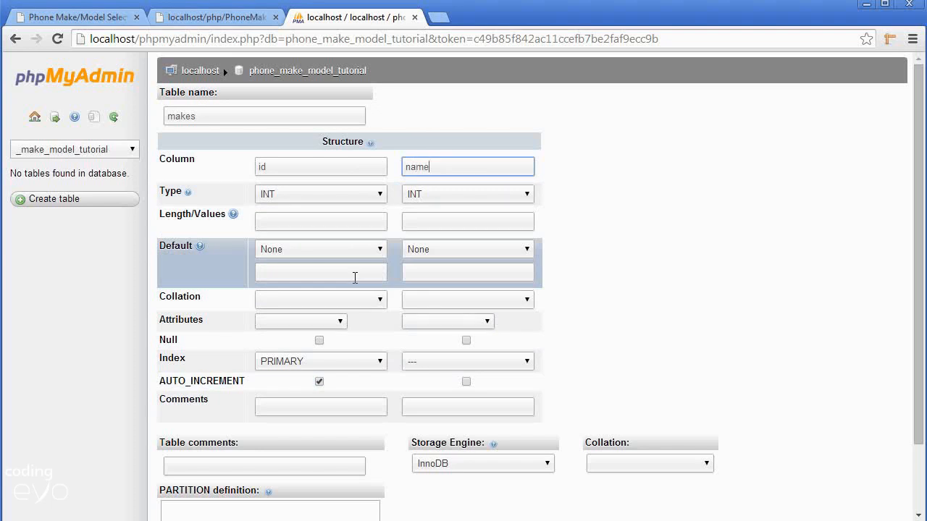
click(467, 193)
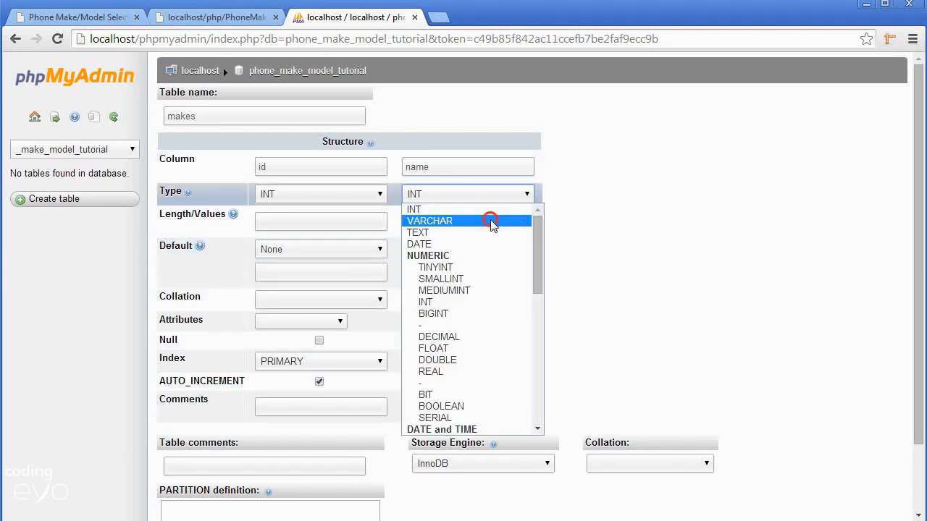
click(467, 220)
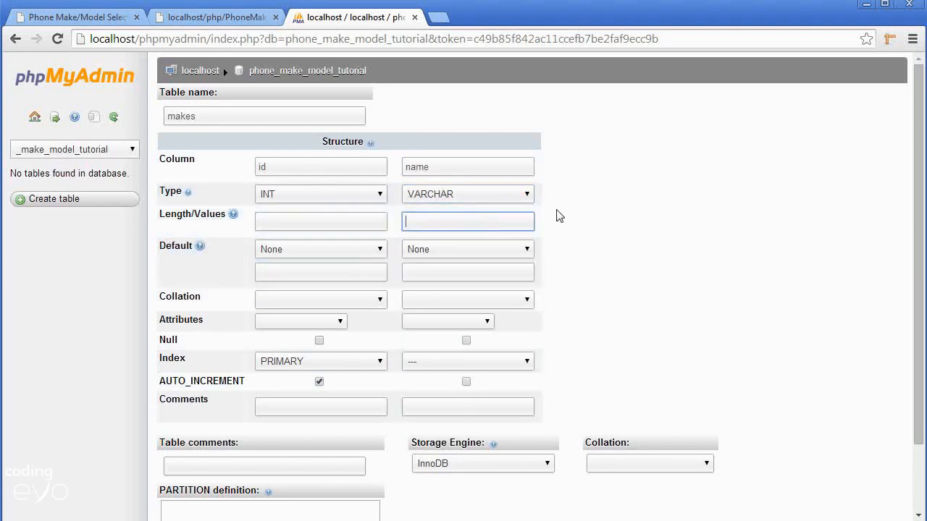
mouse_move(508, 95)
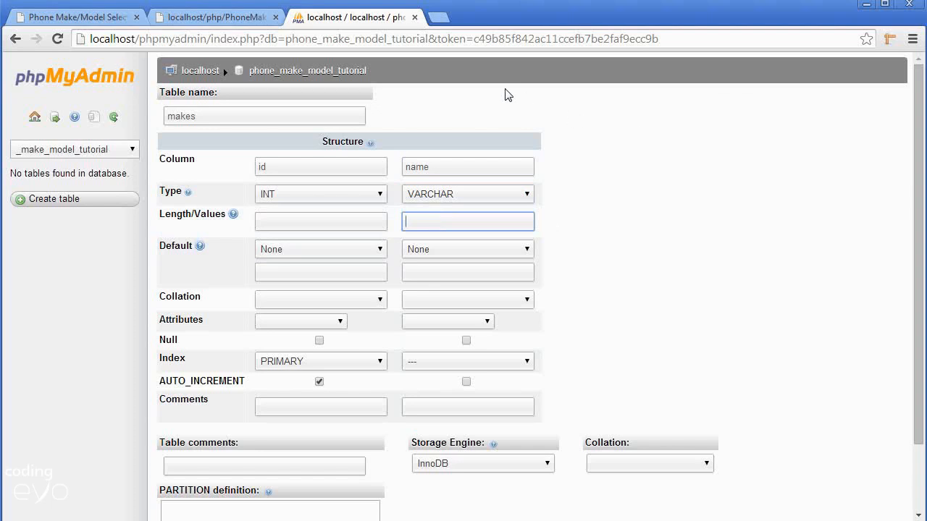
text(15)
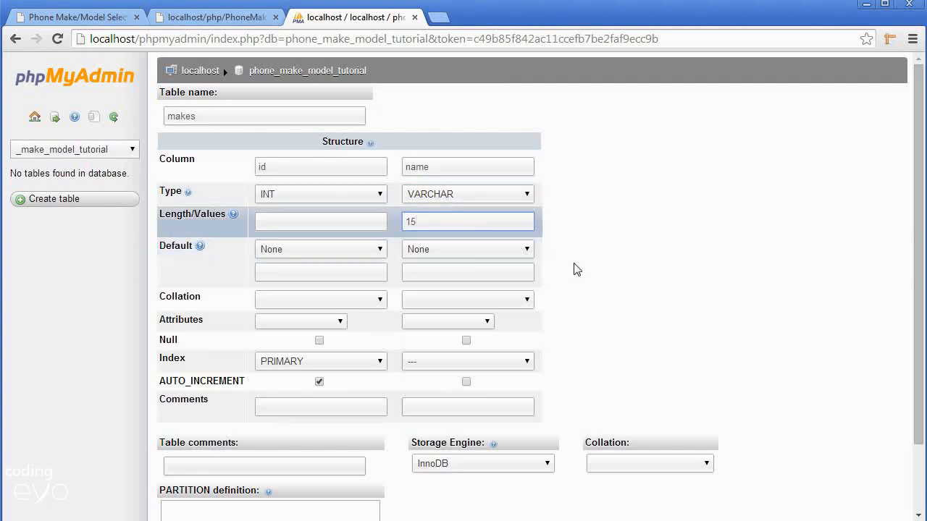
click(467, 222)
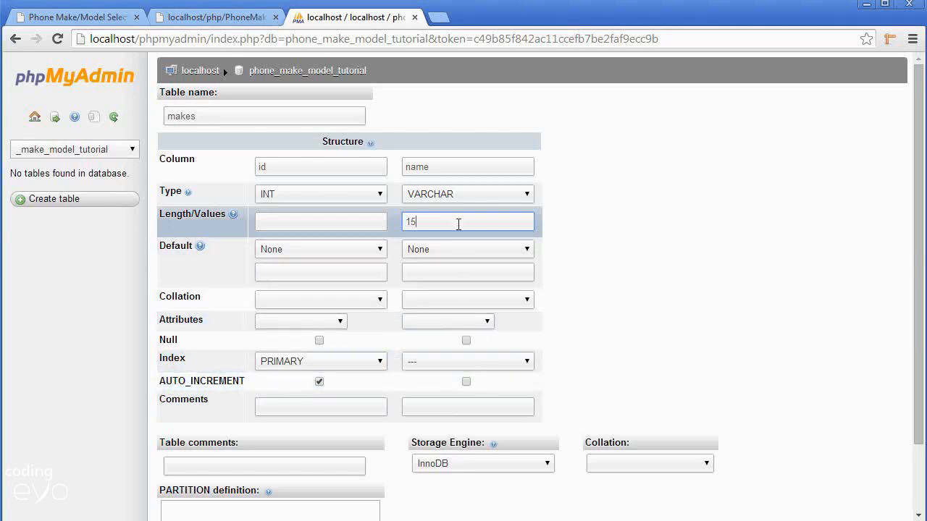
scroll(down, 3)
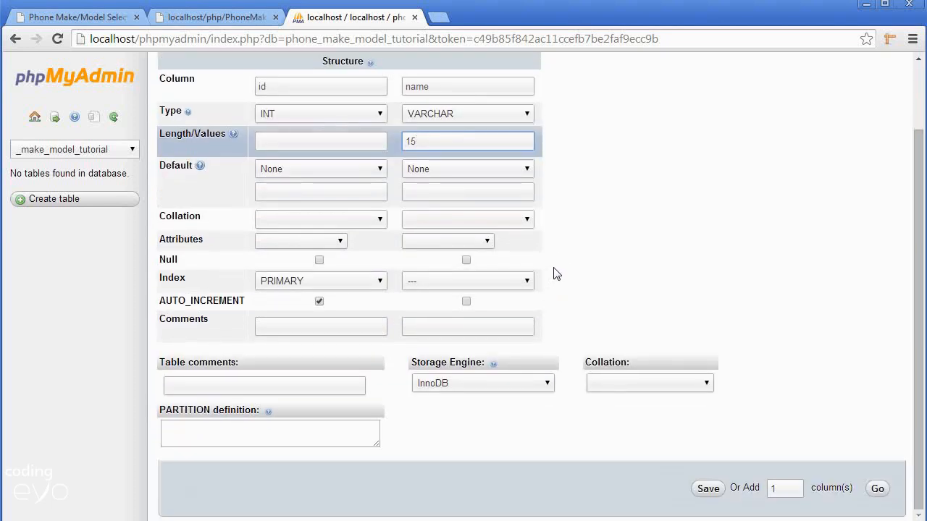
mouse_move(686, 461)
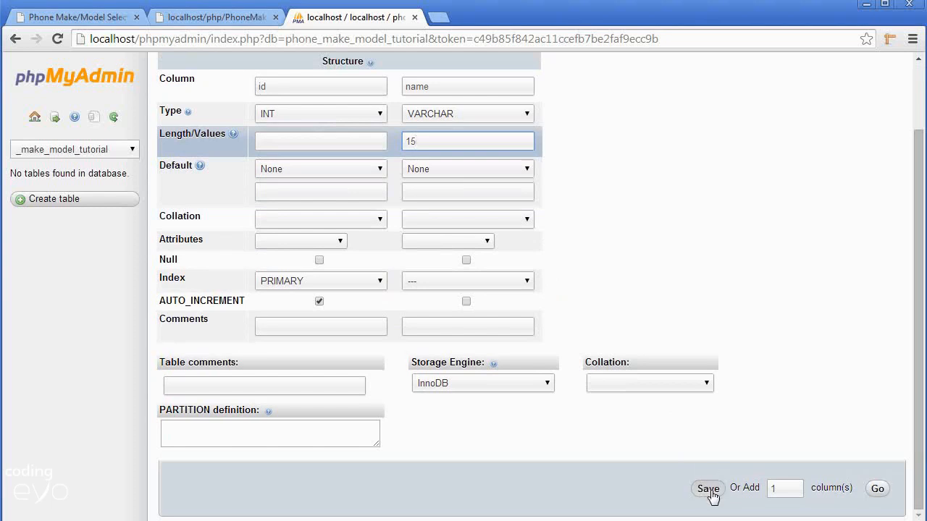
- Save the makes table and view its structure with id and name columns
click(708, 489)
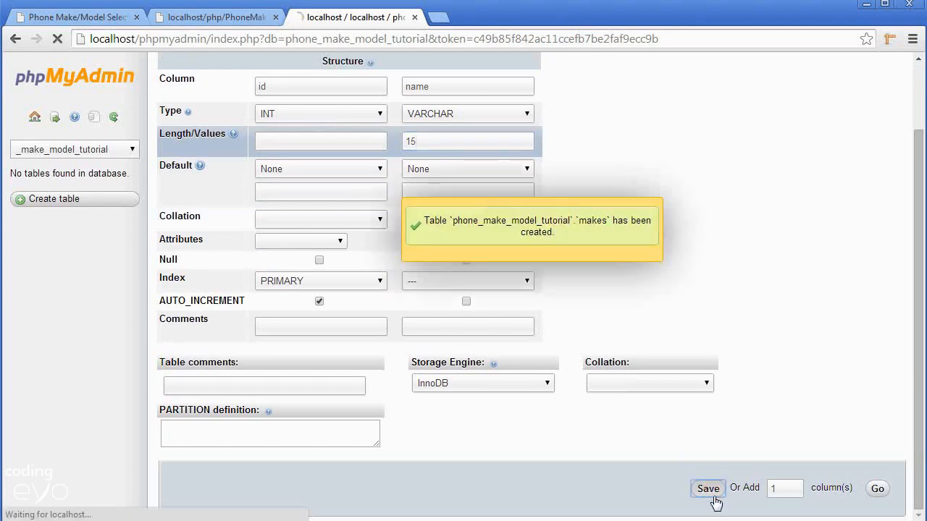
click(707, 488)
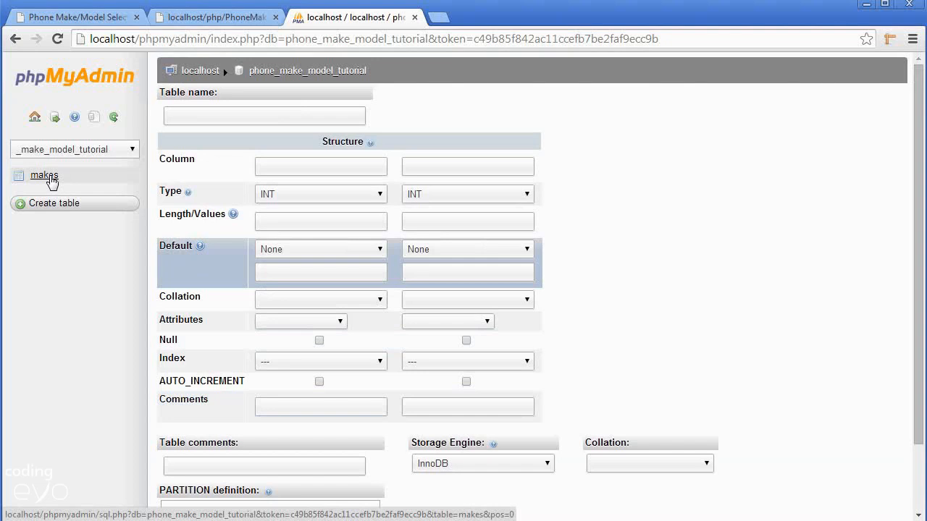
click(43, 175)
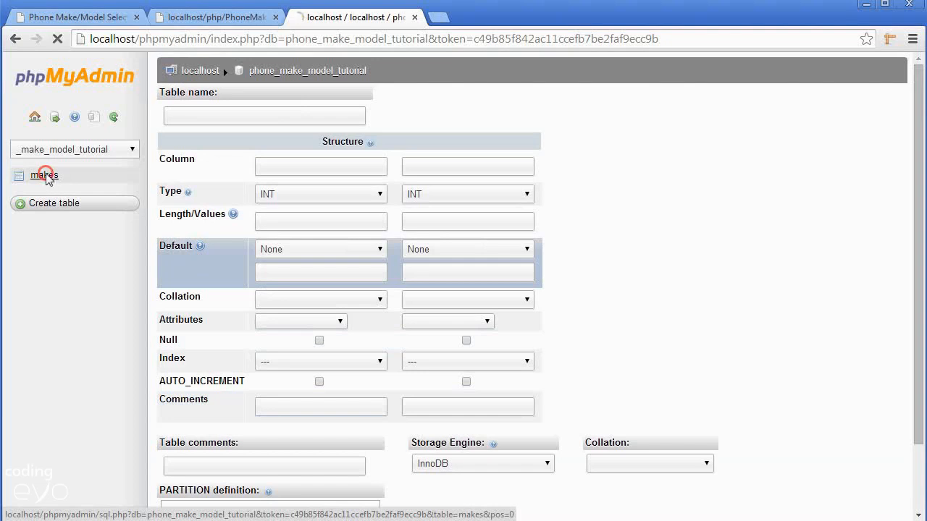
click(44, 175)
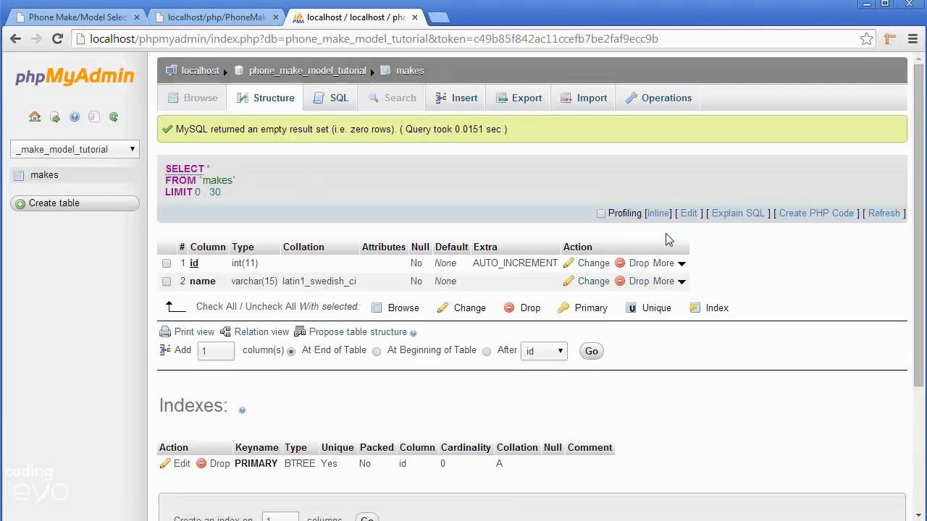
mouse_move(320, 196)
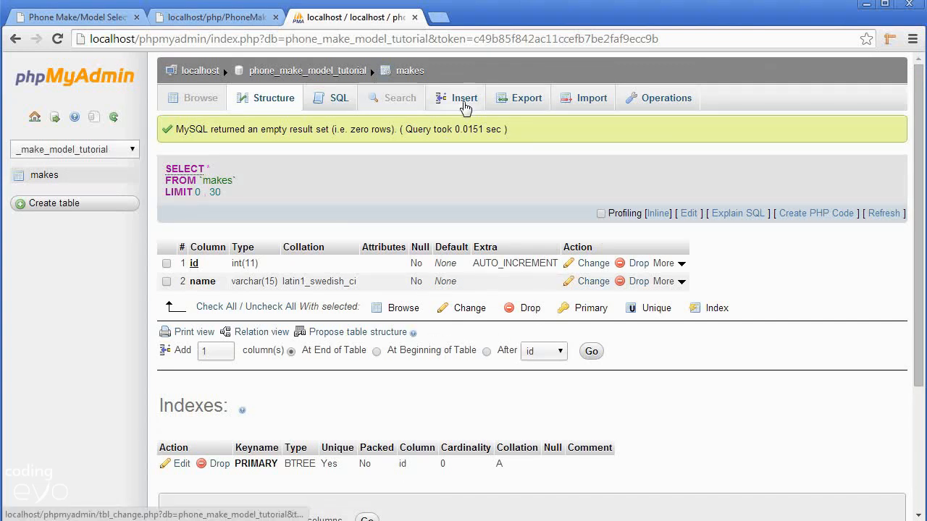
- On the makes Insert tab, set insertion to continue with 5 rows
click(456, 97)
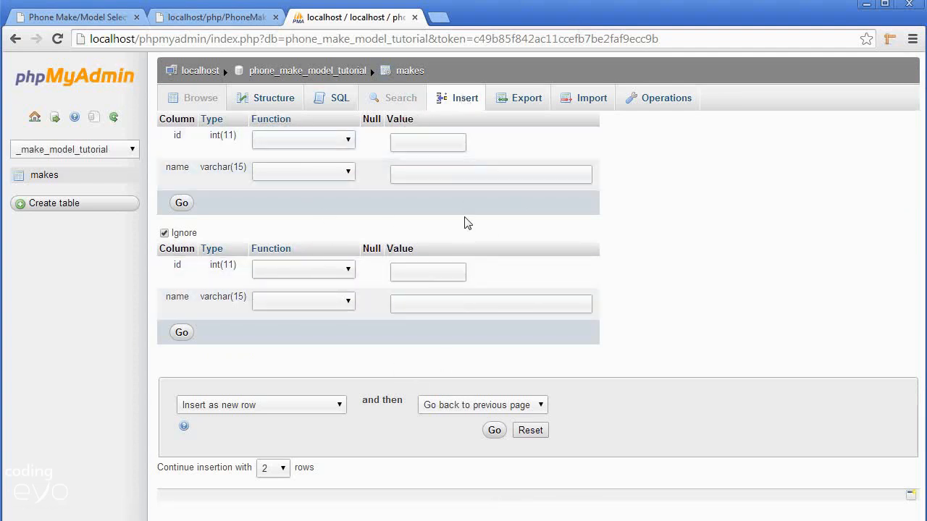
mouse_move(301, 456)
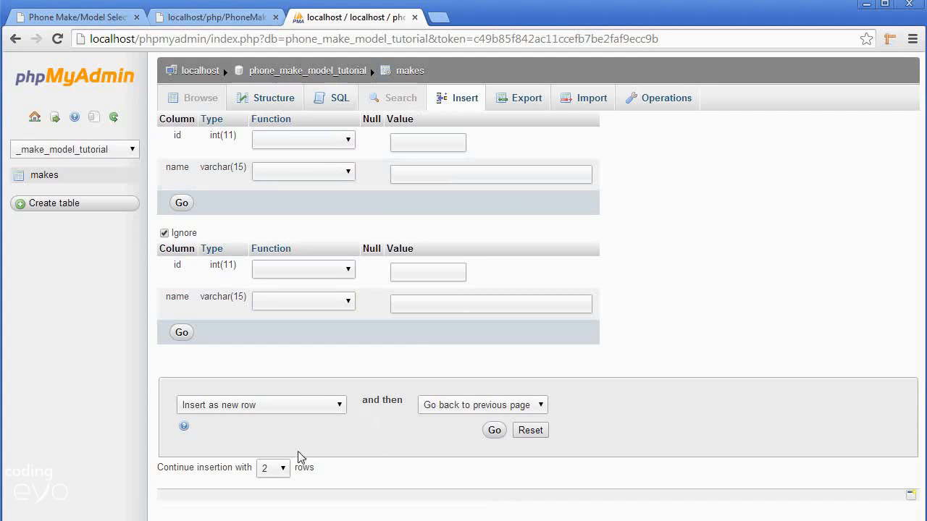
mouse_move(275, 471)
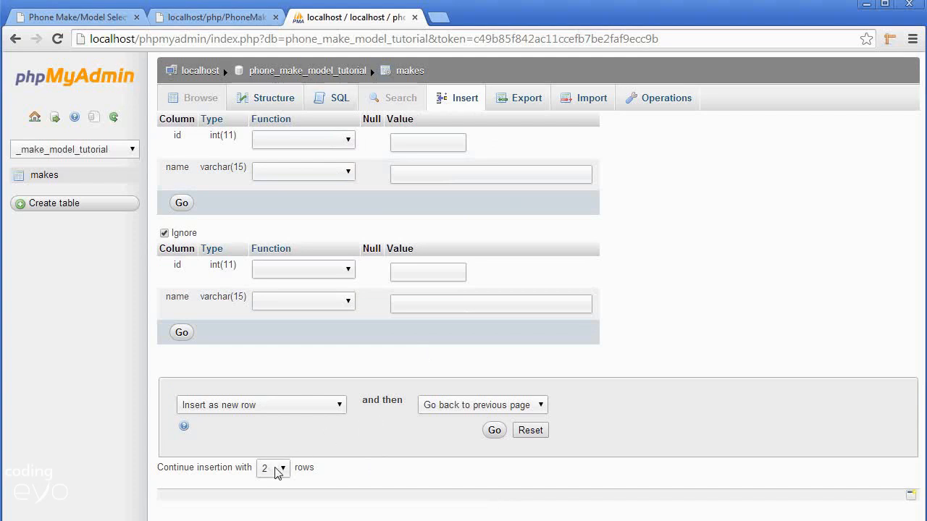
click(273, 467)
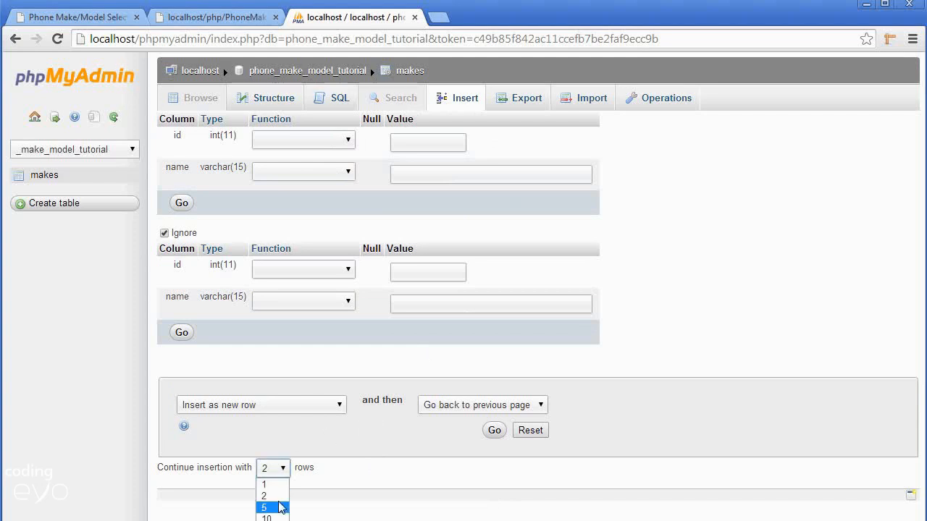
click(263, 507)
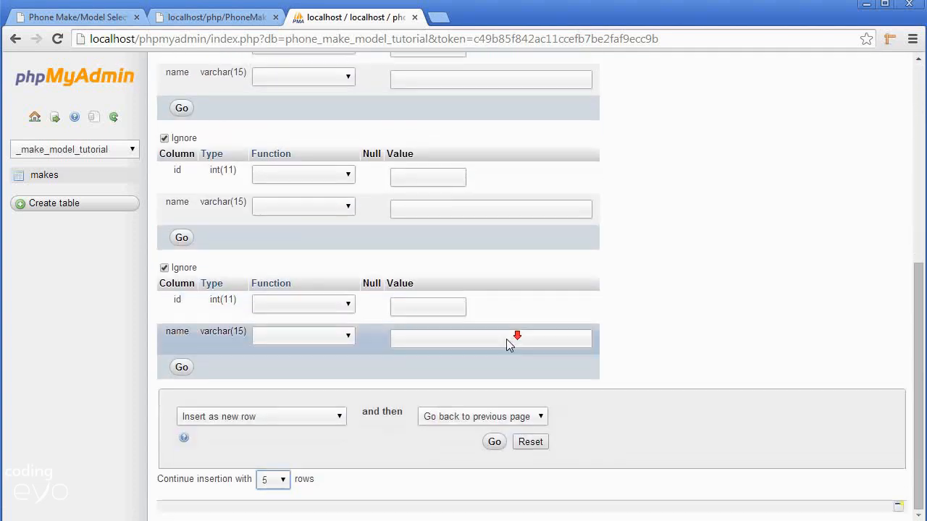
mouse_move(495, 317)
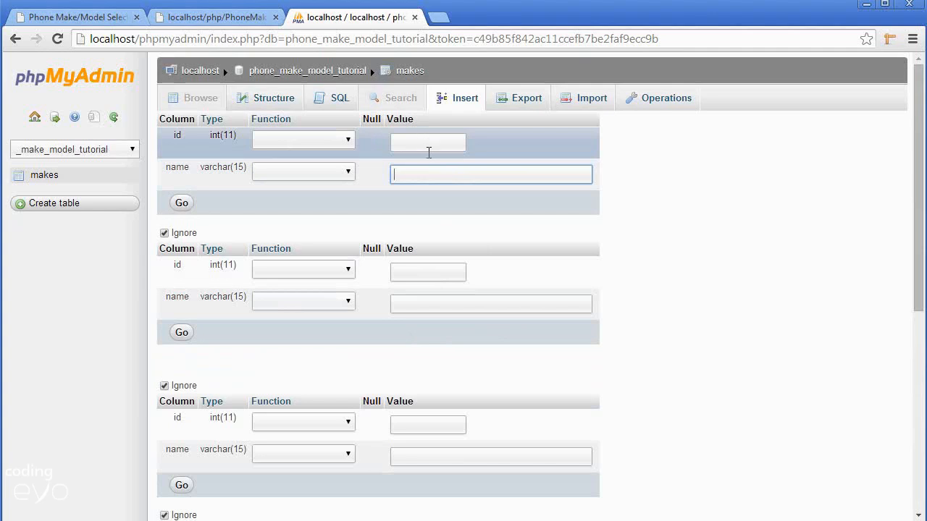
- Enter make names Samsung, Sony, Apple and Blackberry in the insert rows
click(491, 174)
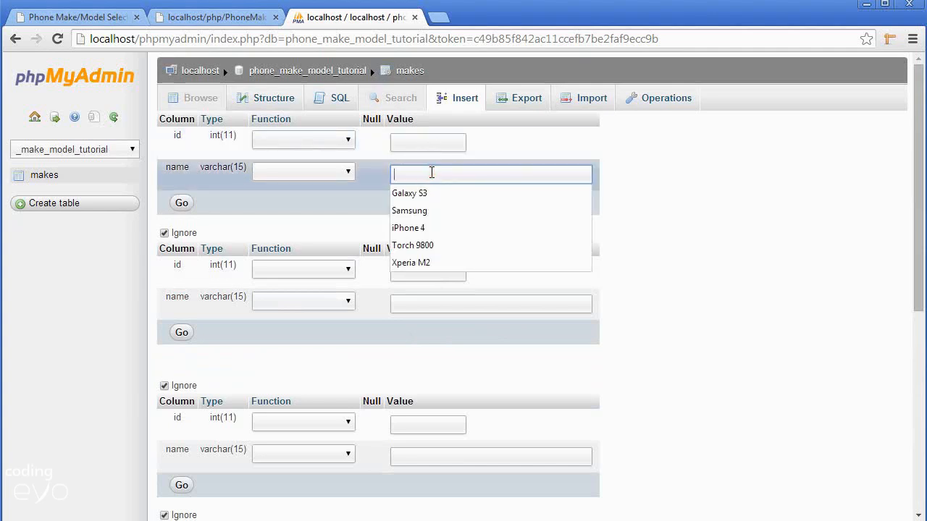
mouse_move(558, 211)
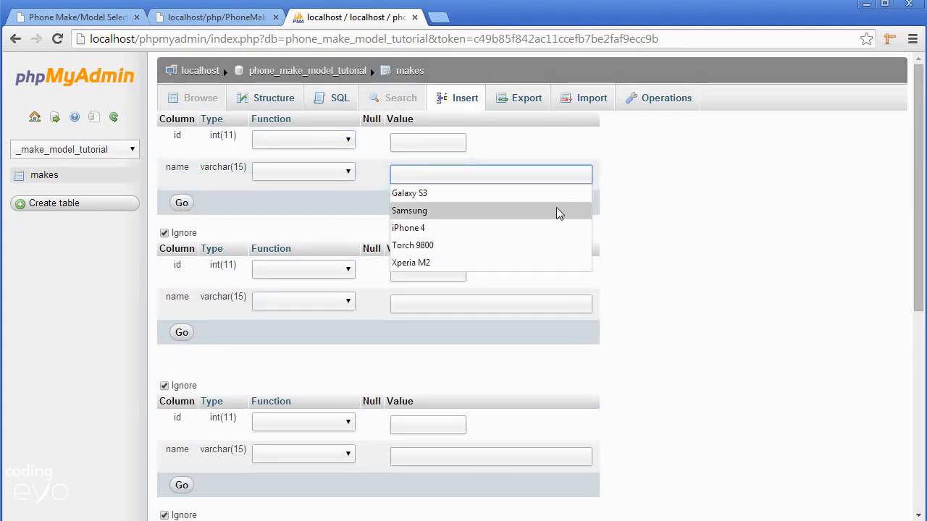
text(Sams)
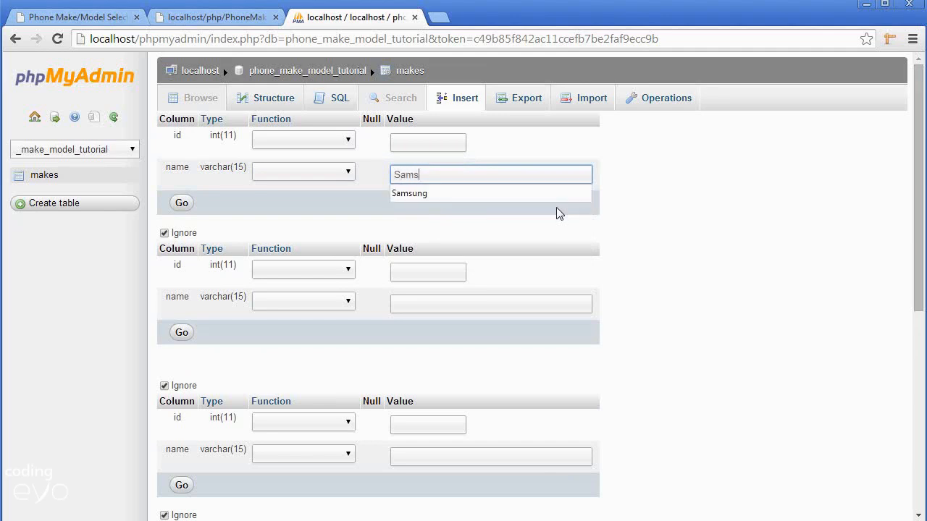
click(409, 192)
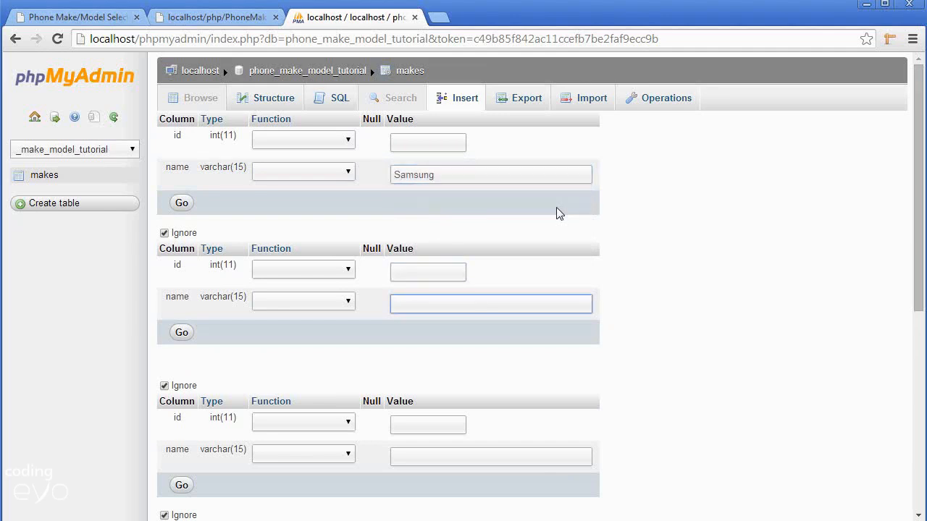
text(Sony)
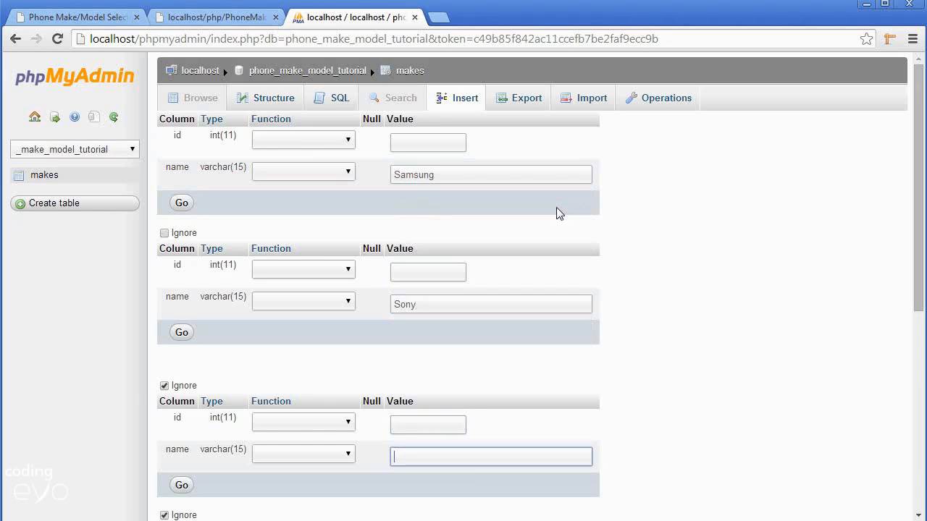
scroll(down, 3)
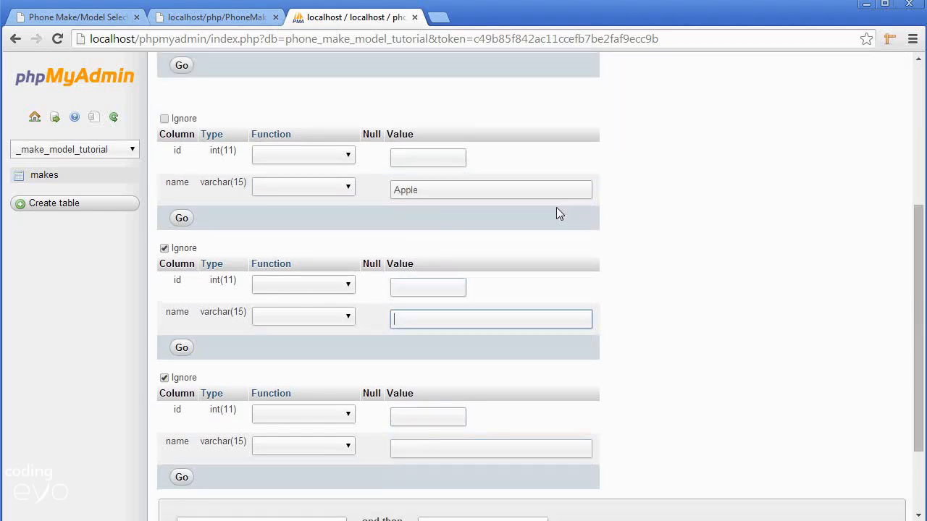
text(Blackberr)
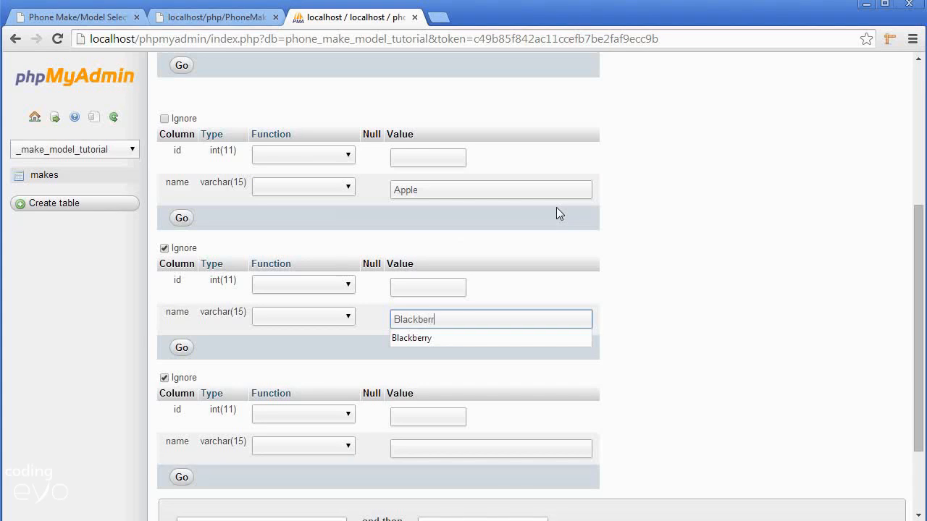
scroll(down, 3)
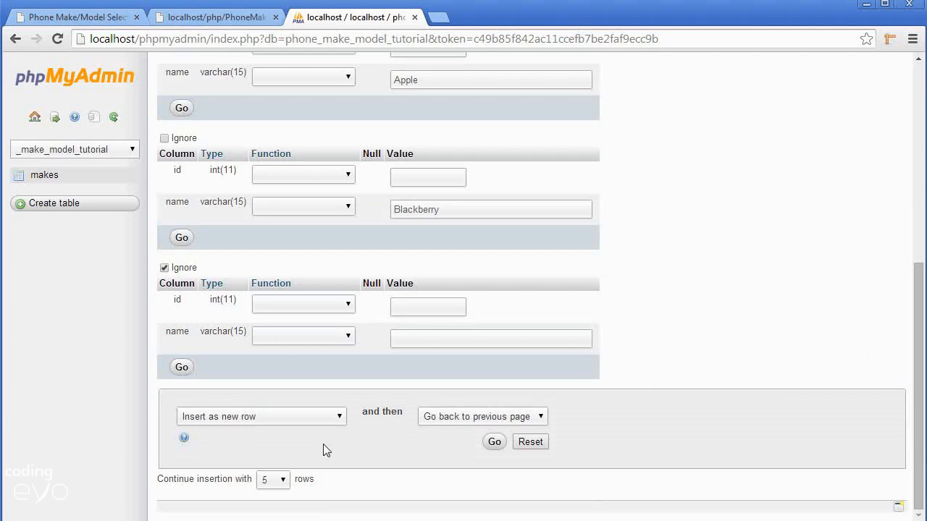
mouse_move(787, 341)
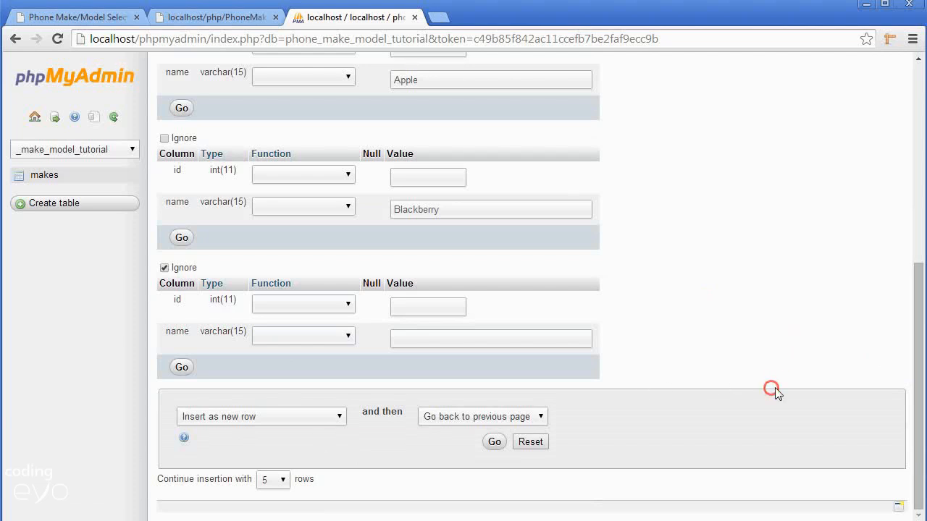
mouse_move(698, 300)
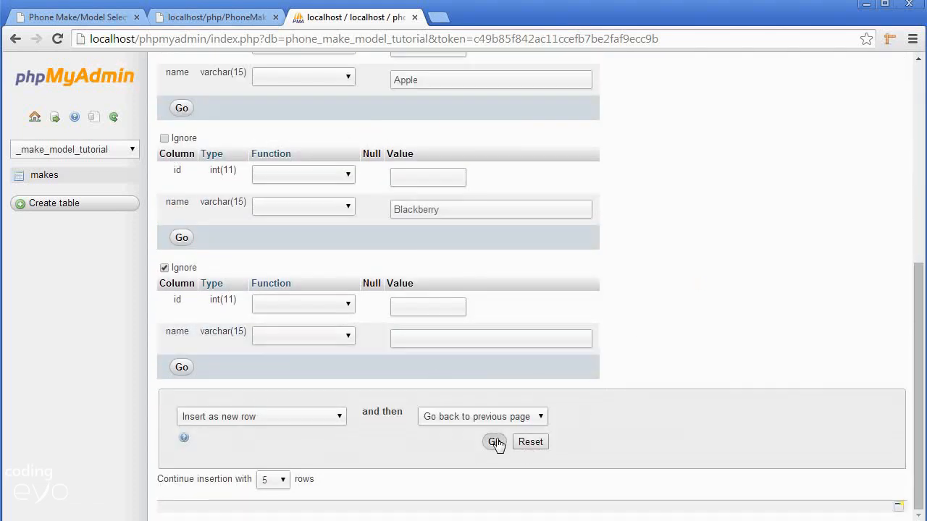
- Submit the four makes and browse the makes table rows
click(495, 443)
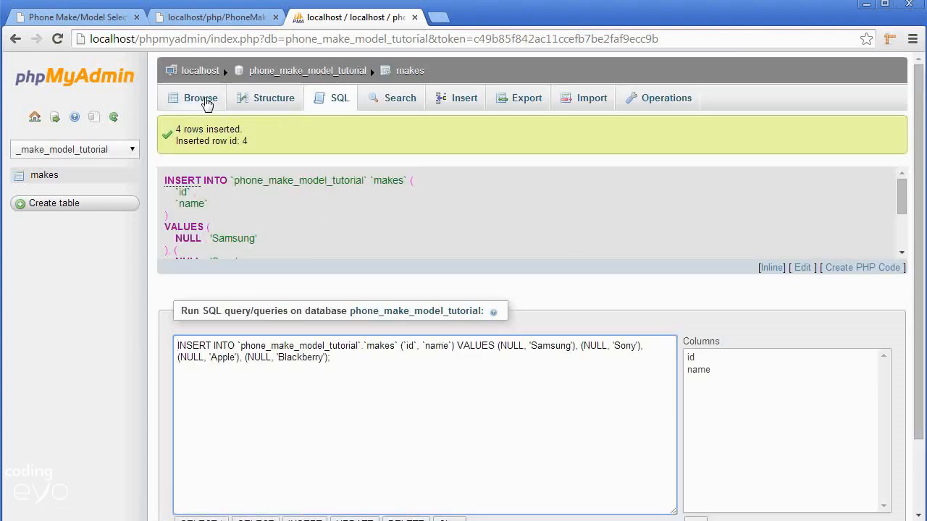
click(201, 98)
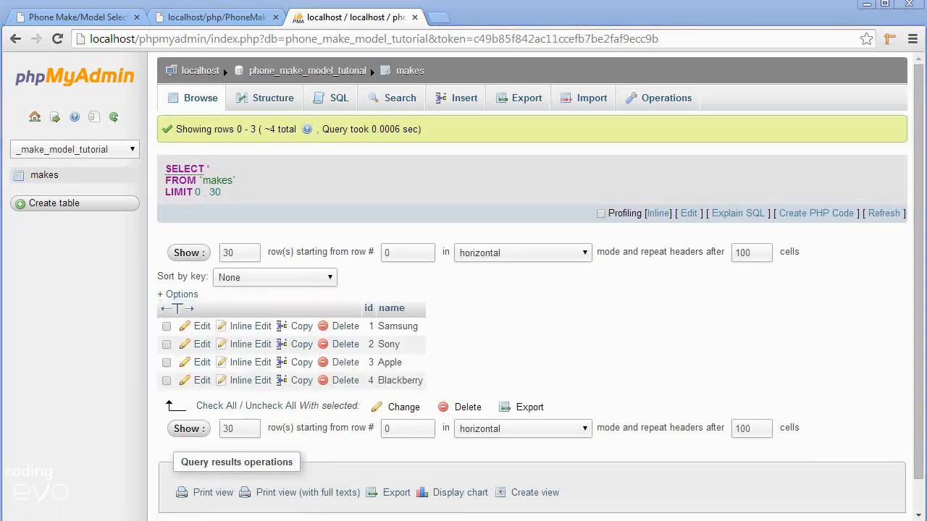
mouse_move(679, 126)
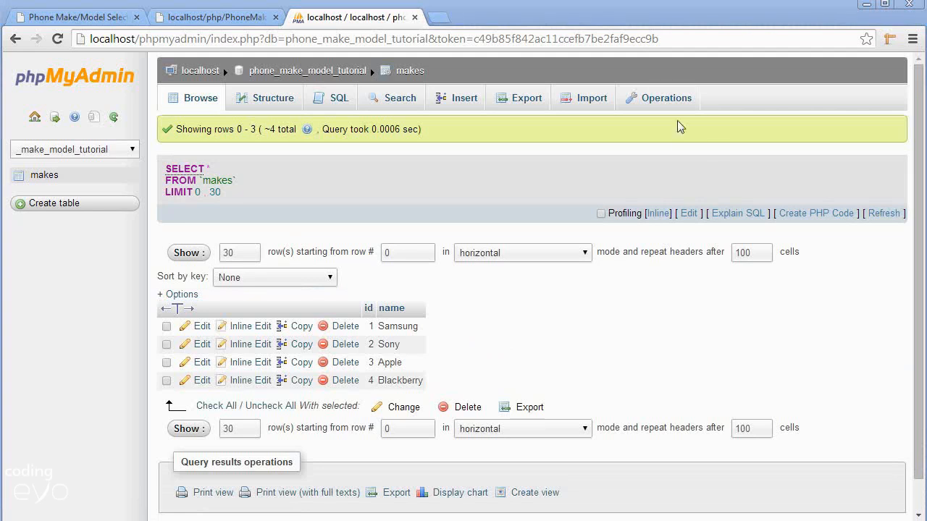
mouse_move(574, 122)
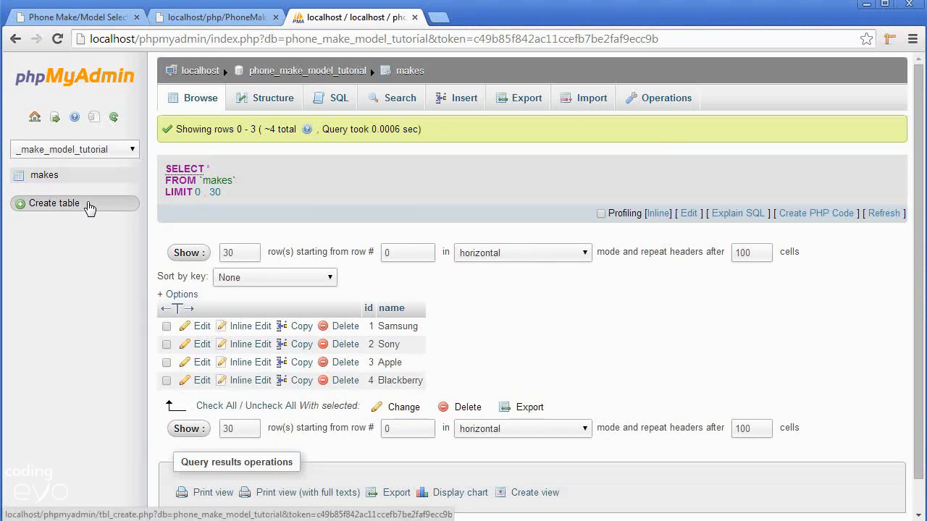
- Start a new table 'models' with id as an auto-incrementing primary key
click(53, 203)
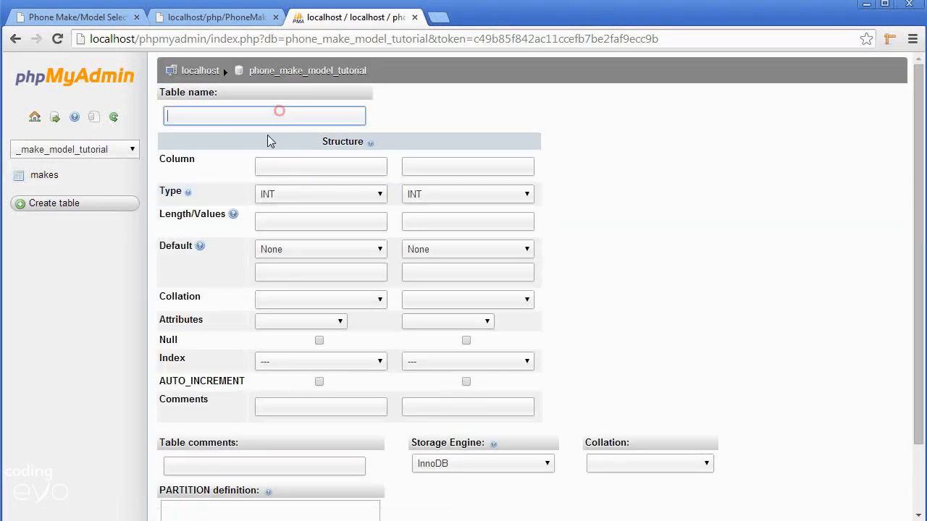
text(models)
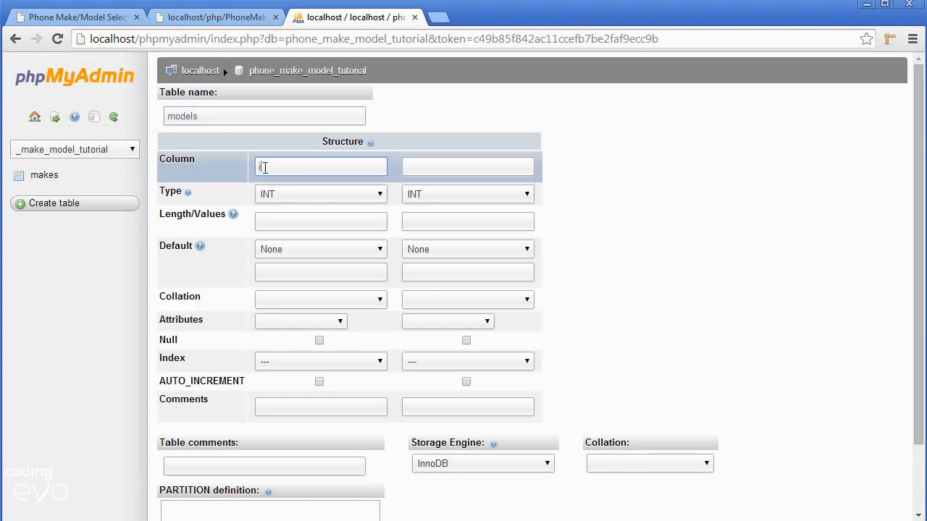
text(id)
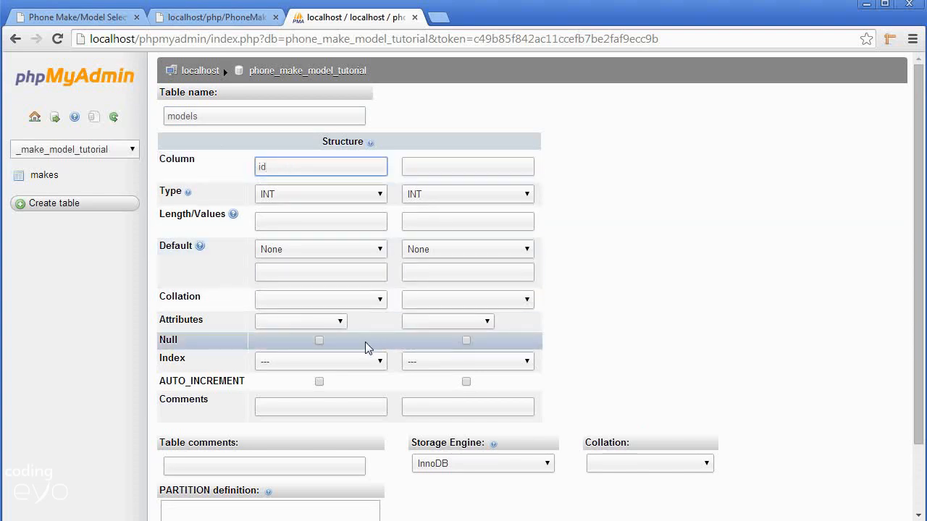
mouse_move(355, 365)
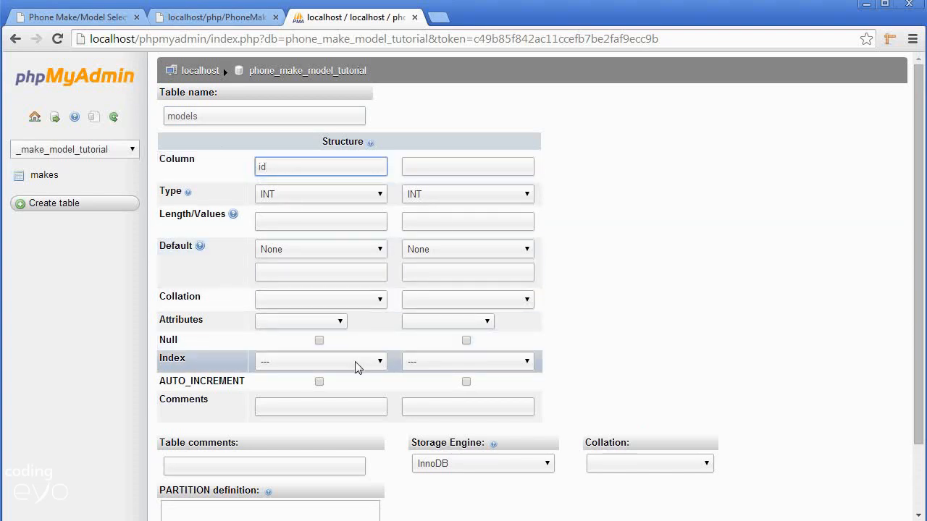
click(318, 360)
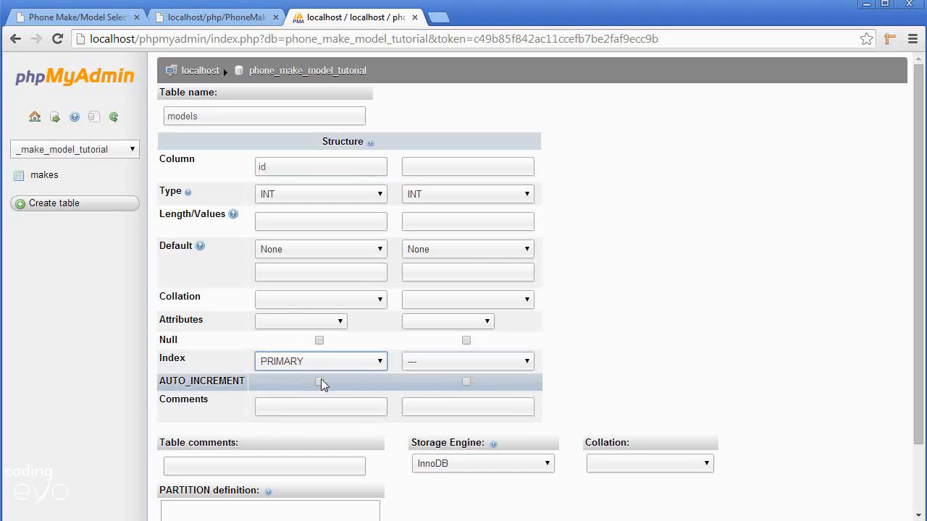
click(318, 382)
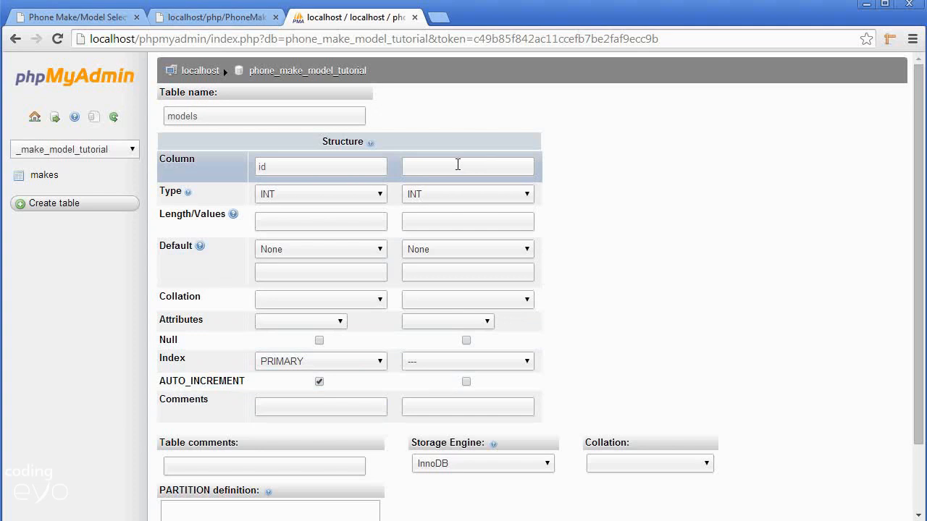
- Add a second column make_id of type INT
click(467, 167)
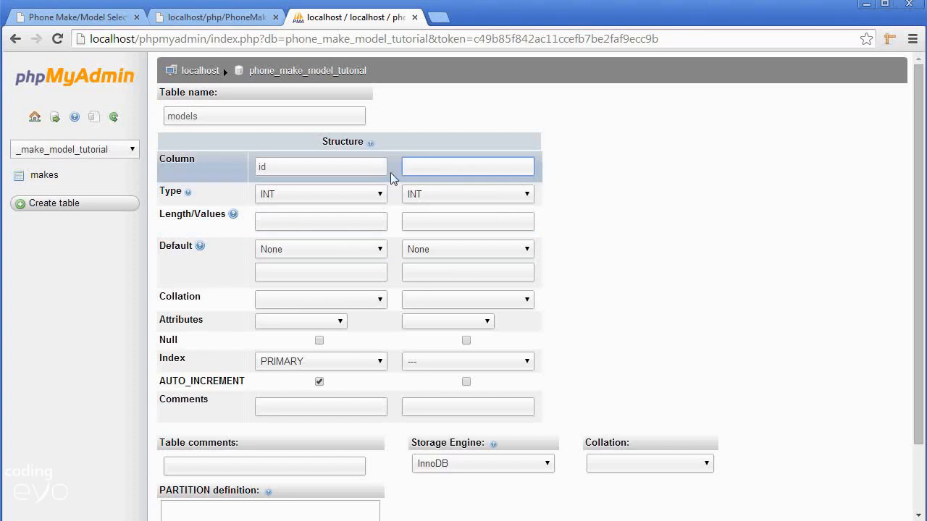
text(make_id)
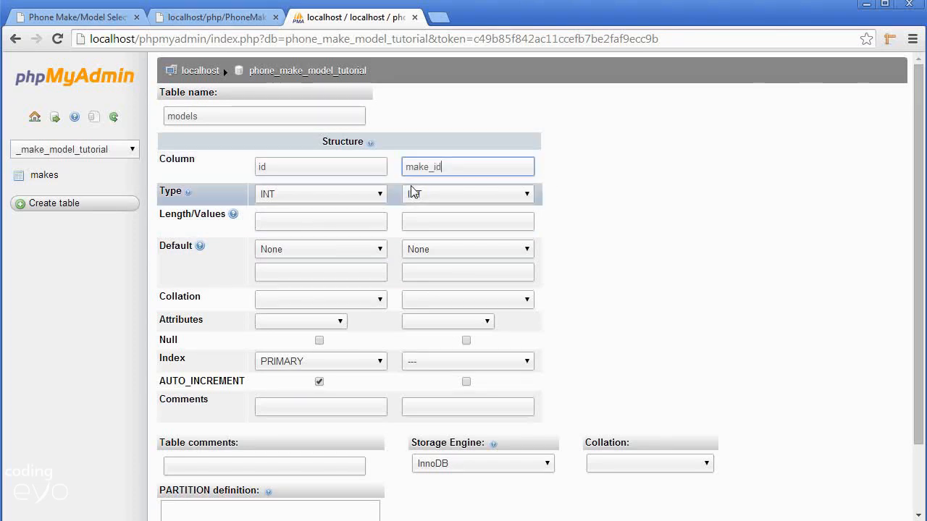
click(467, 194)
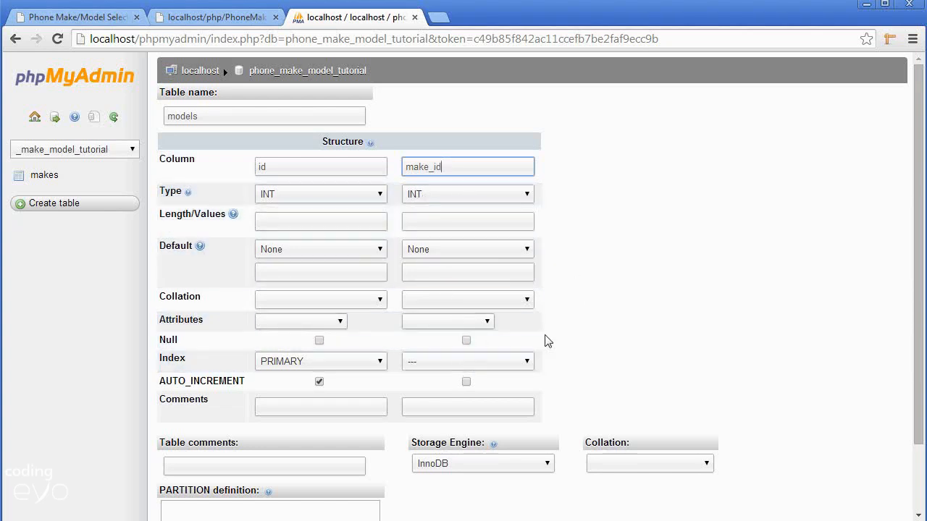
scroll(down, 3)
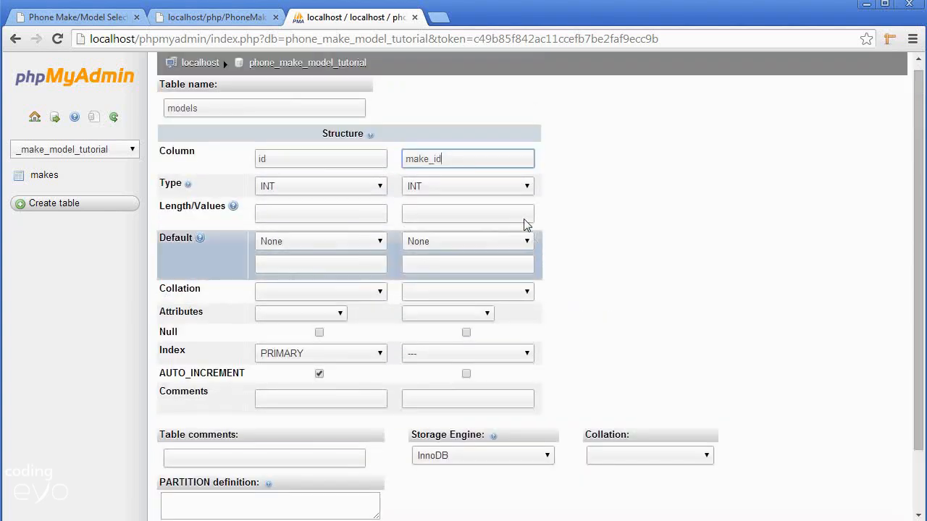
scroll(down, 3)
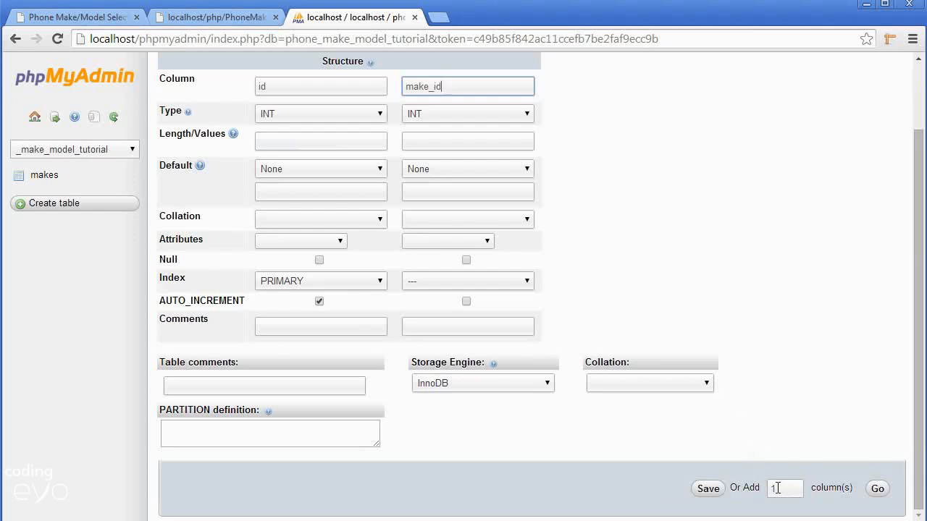
- Add one more column to the definition and name it 'name'
click(785, 488)
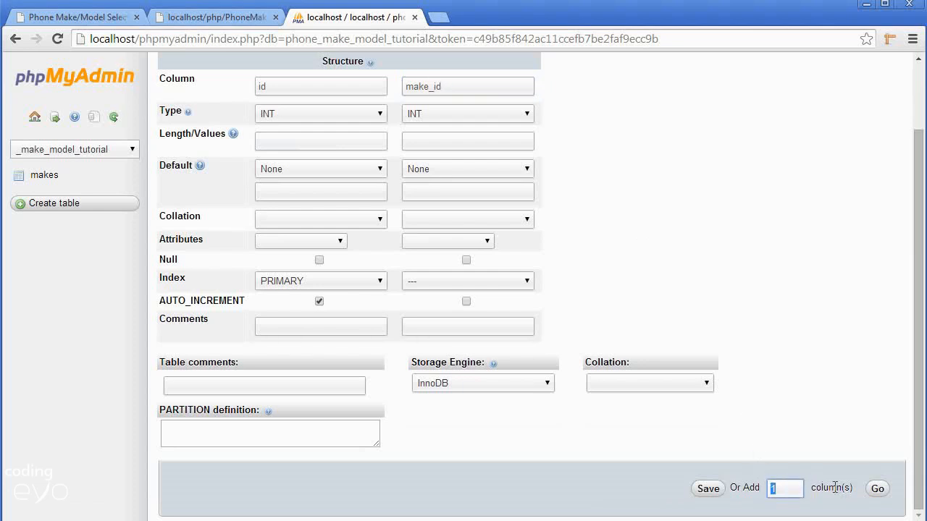
click(877, 488)
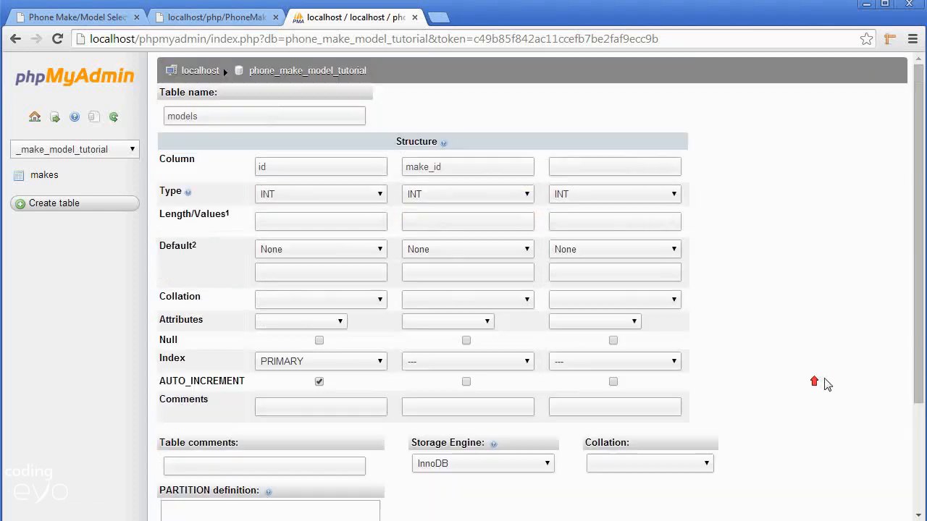
click(614, 167)
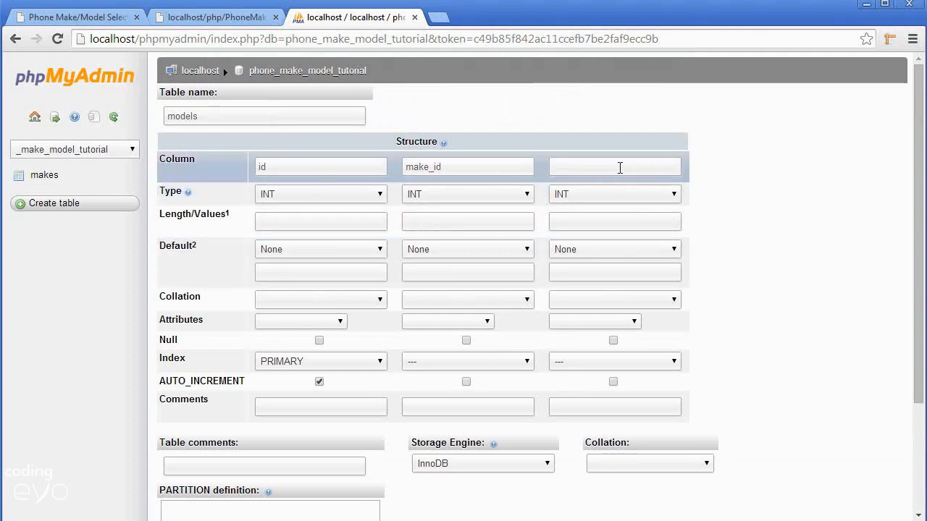
click(614, 167)
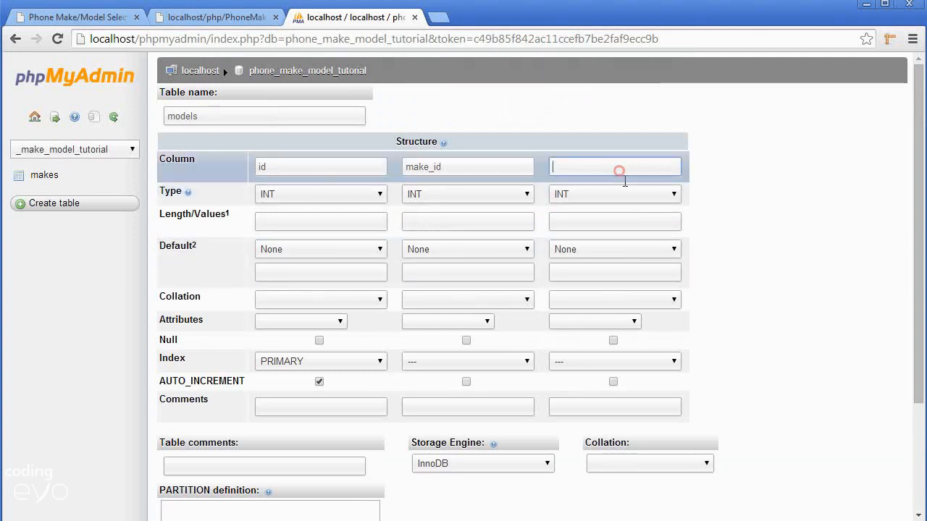
text(nam)
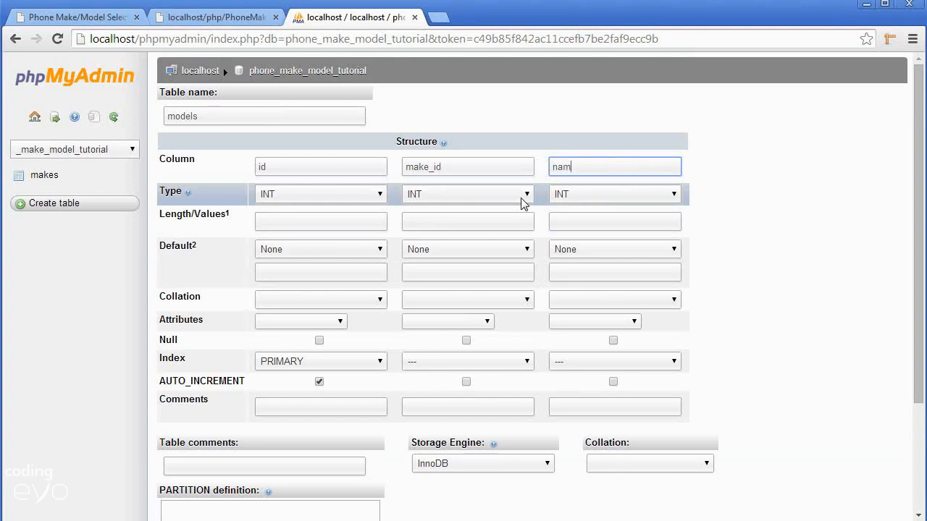
- Make the name column VARCHAR(25) and save the models table
click(614, 194)
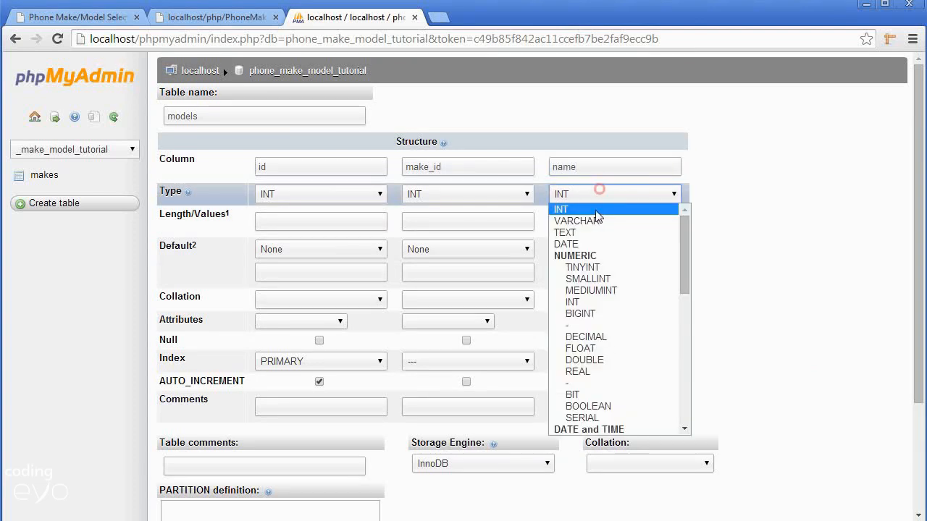
click(578, 220)
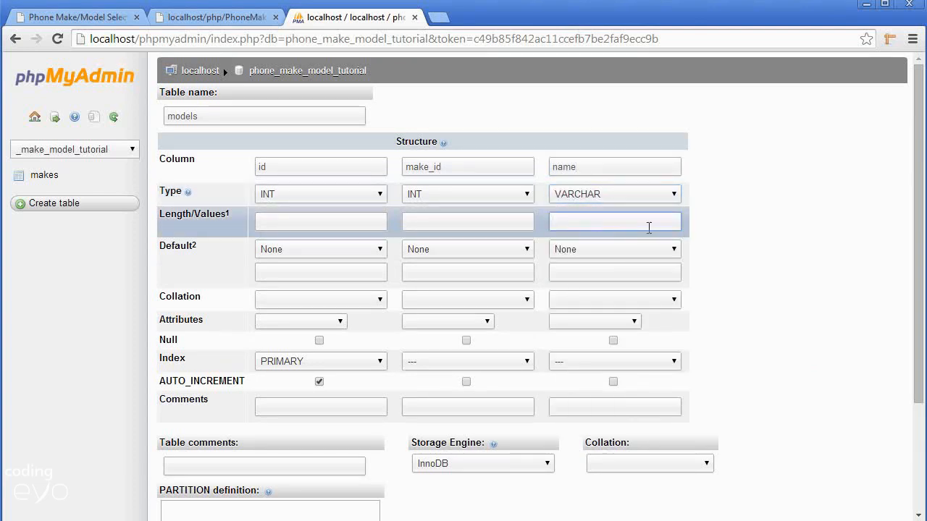
text(25)
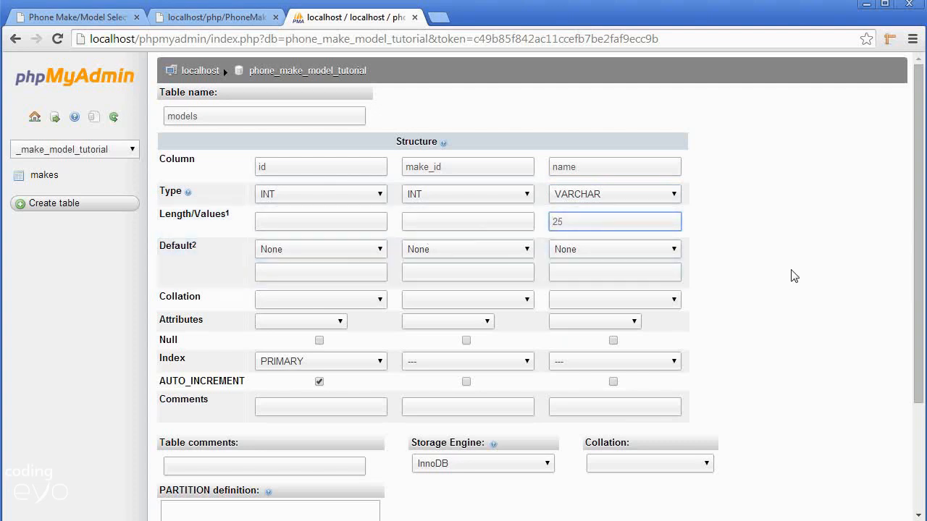
scroll(down, 3)
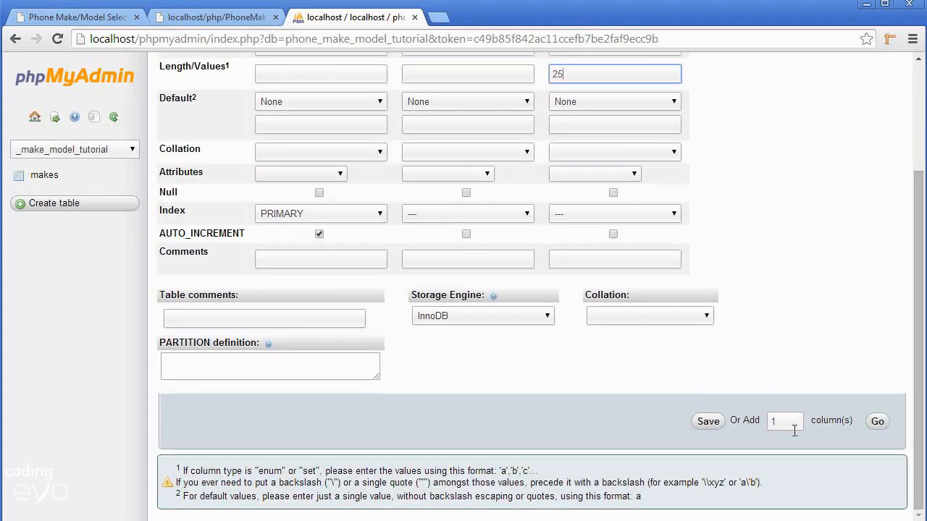
click(708, 421)
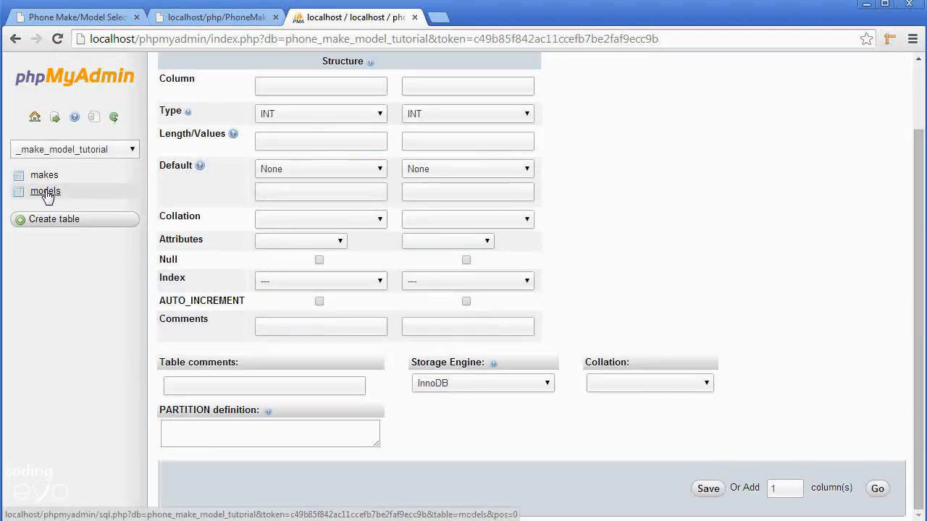
- Check the models insert form and the four makes rows, ending on models structure
click(45, 191)
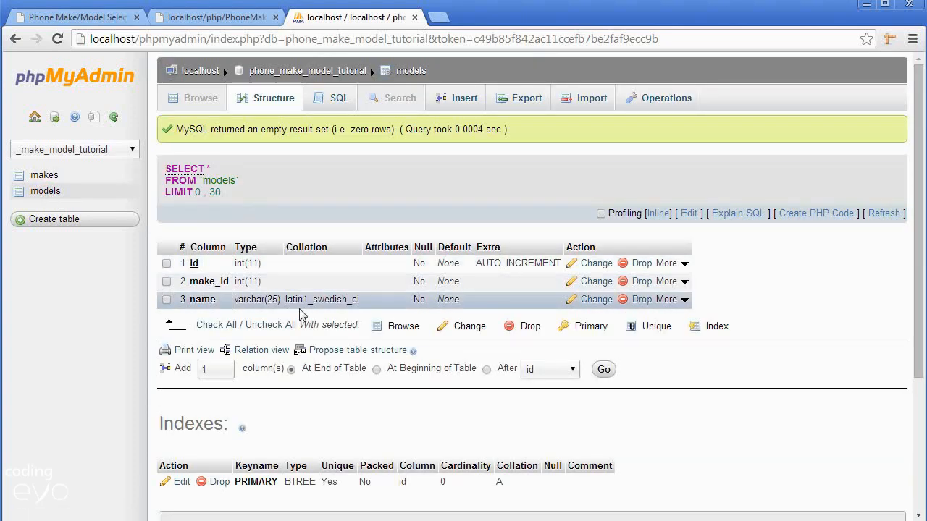
mouse_move(590, 282)
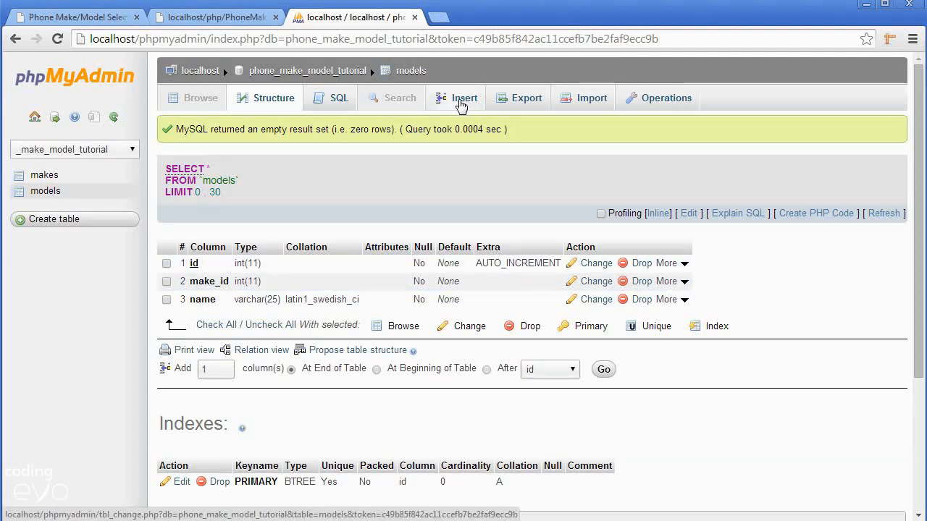
click(464, 97)
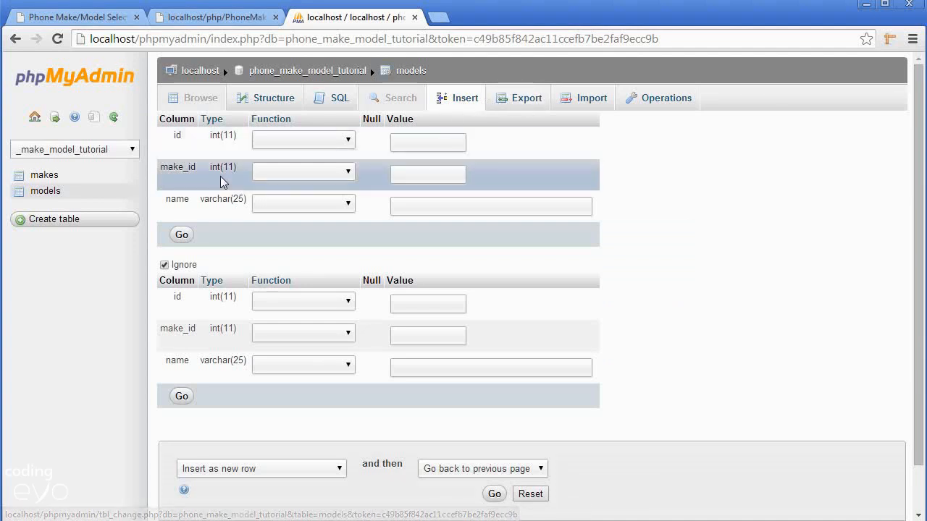
click(44, 174)
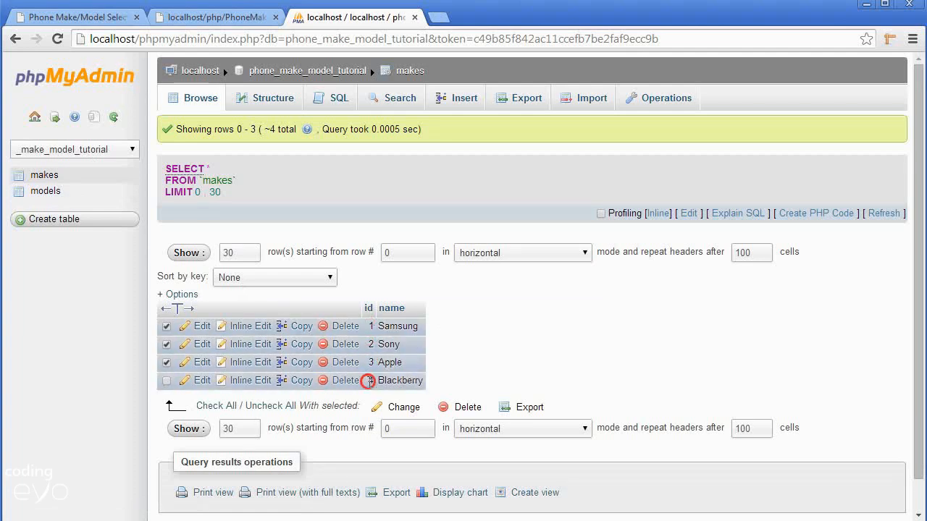
click(45, 191)
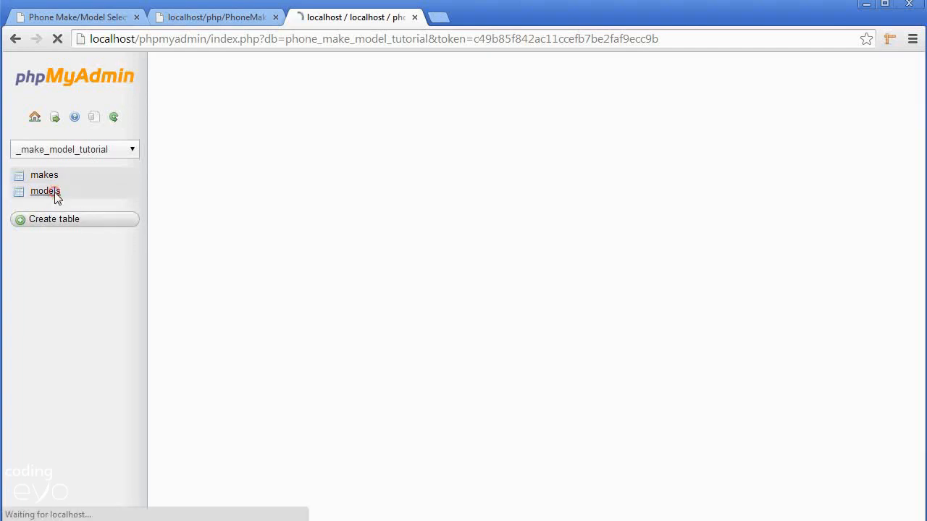
click(45, 191)
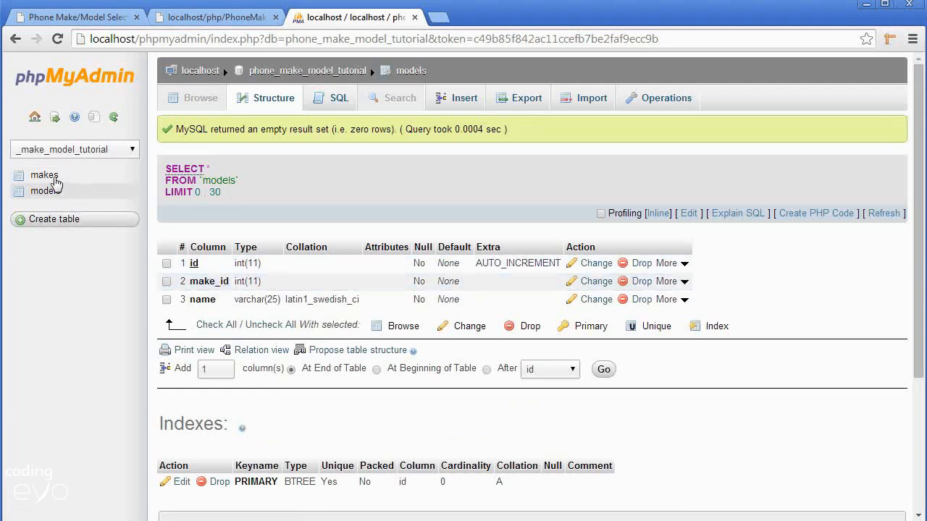
click(44, 174)
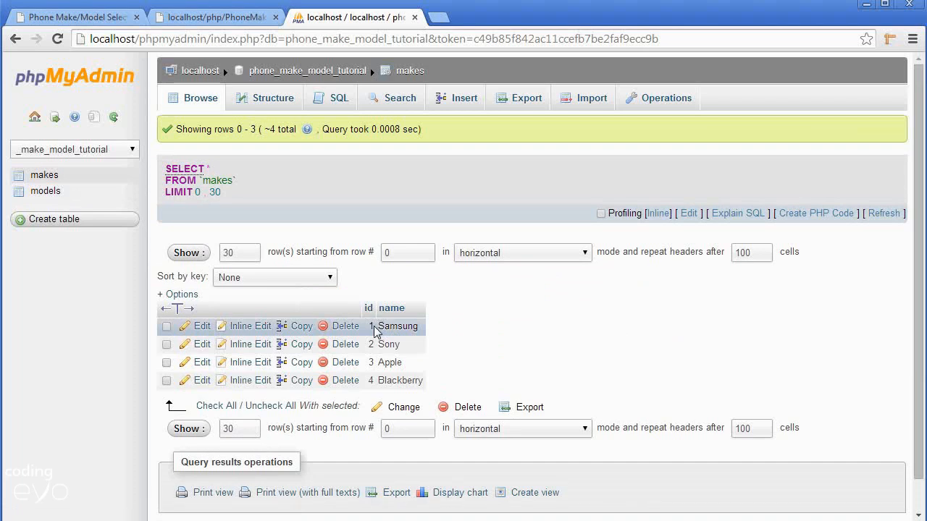
click(45, 191)
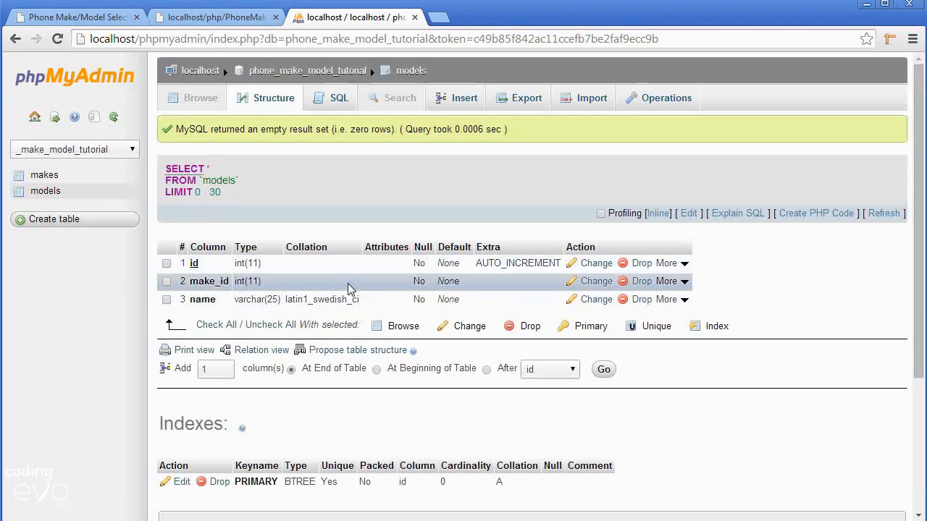
mouse_move(194, 299)
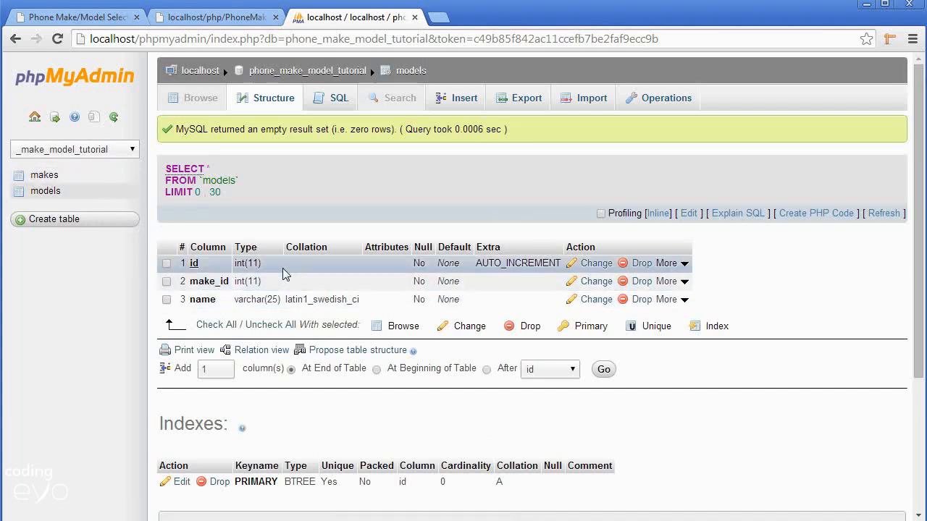
mouse_move(387, 219)
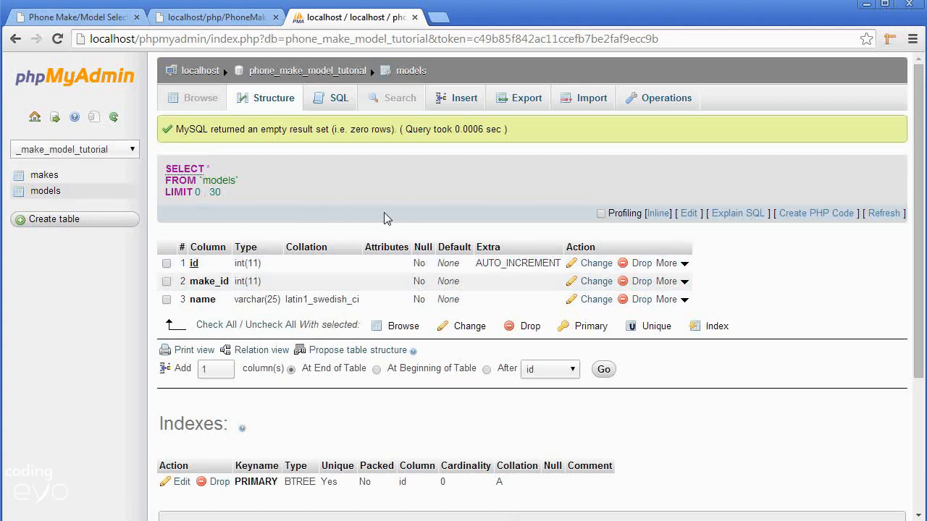
mouse_move(443, 120)
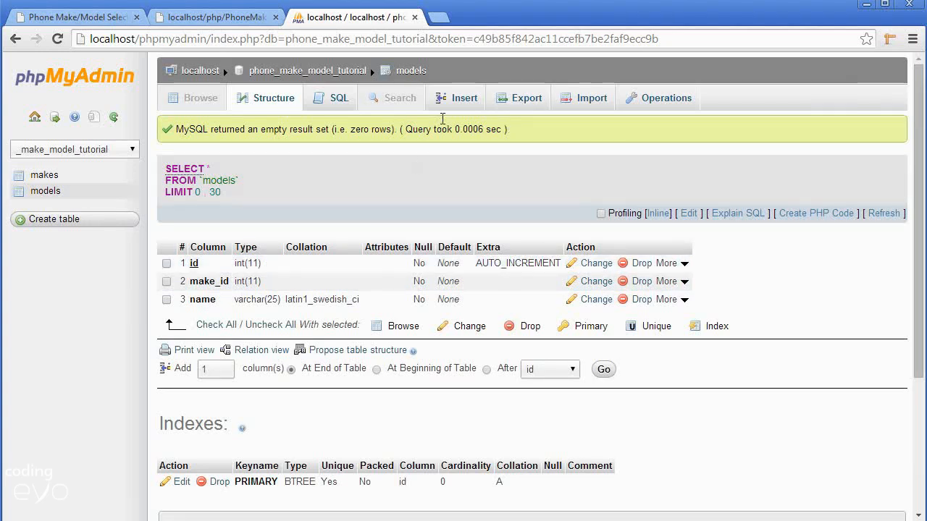
- Enter make_id 1 with names Galaxy S3 and Galaxy S4 in two insert rows
click(456, 98)
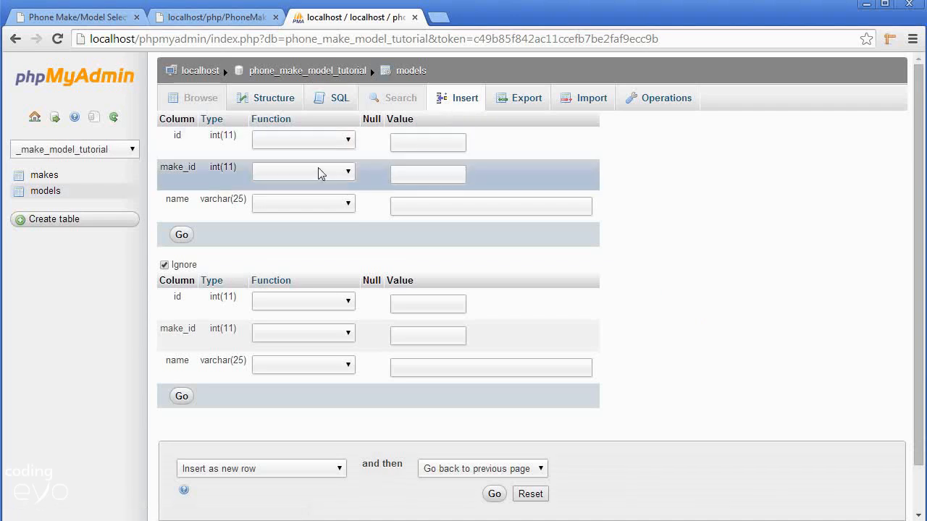
mouse_move(476, 172)
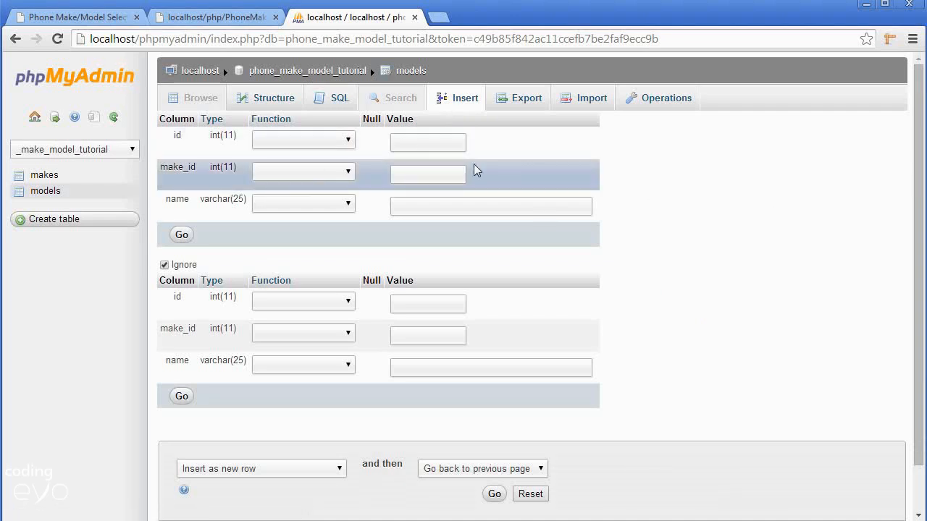
click(427, 174)
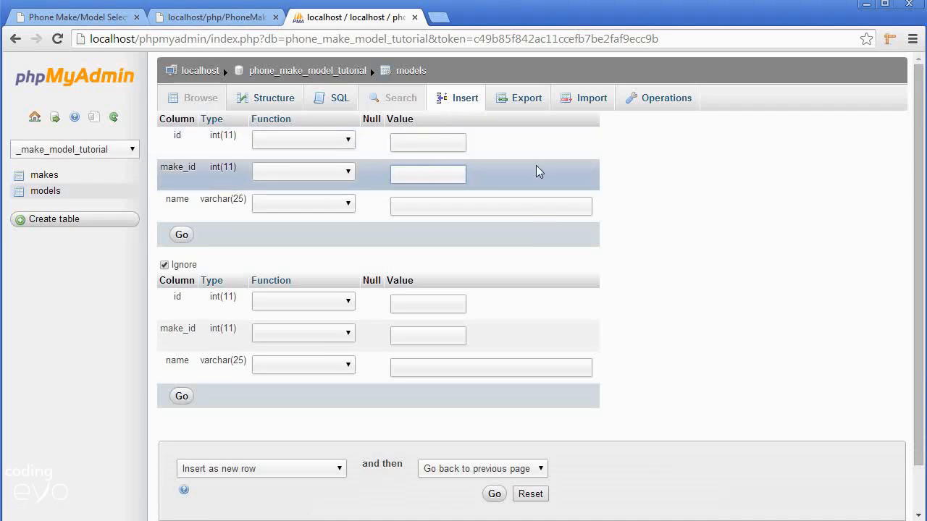
text(1)
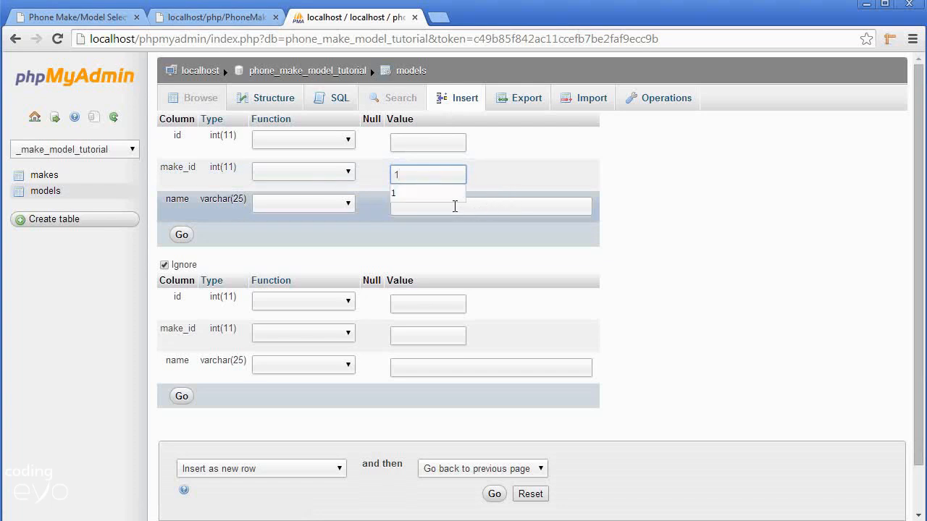
click(490, 205)
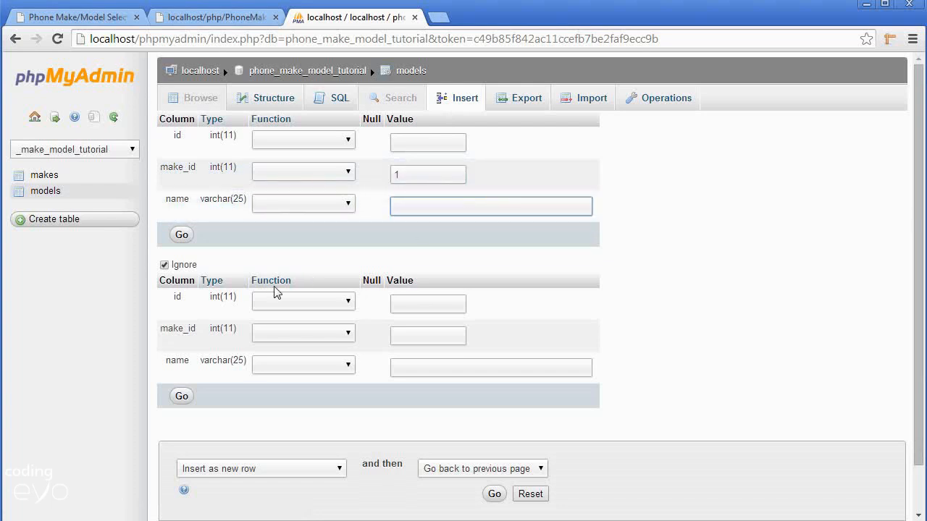
text(Galaxy S3)
click(428, 335)
text(1)
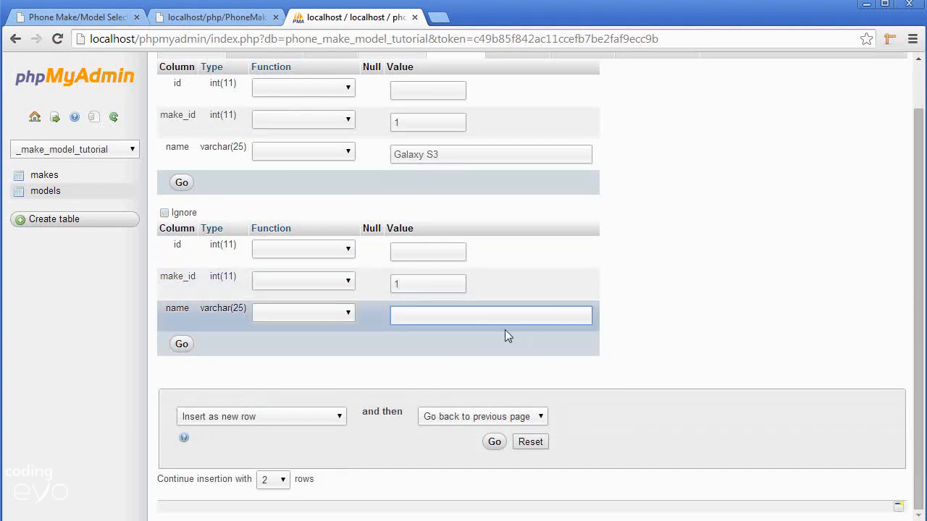
text(Galaxy)
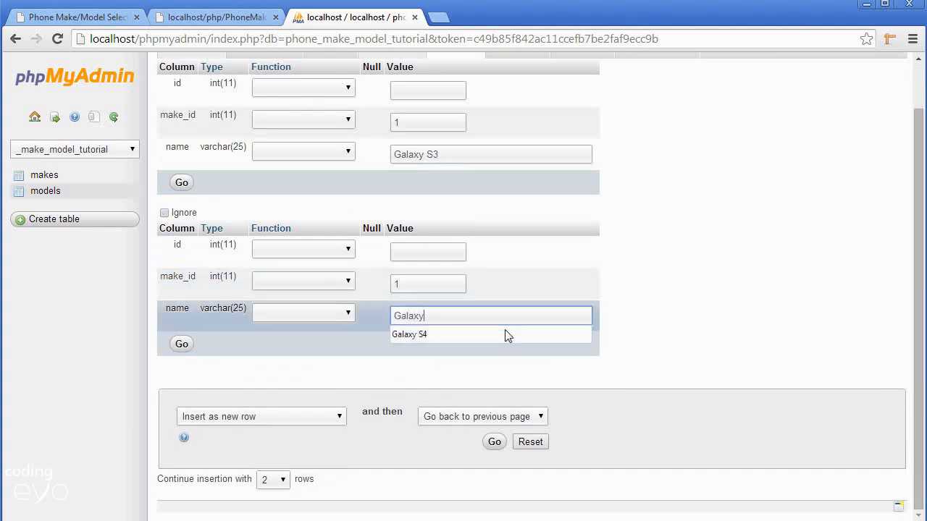
click(409, 334)
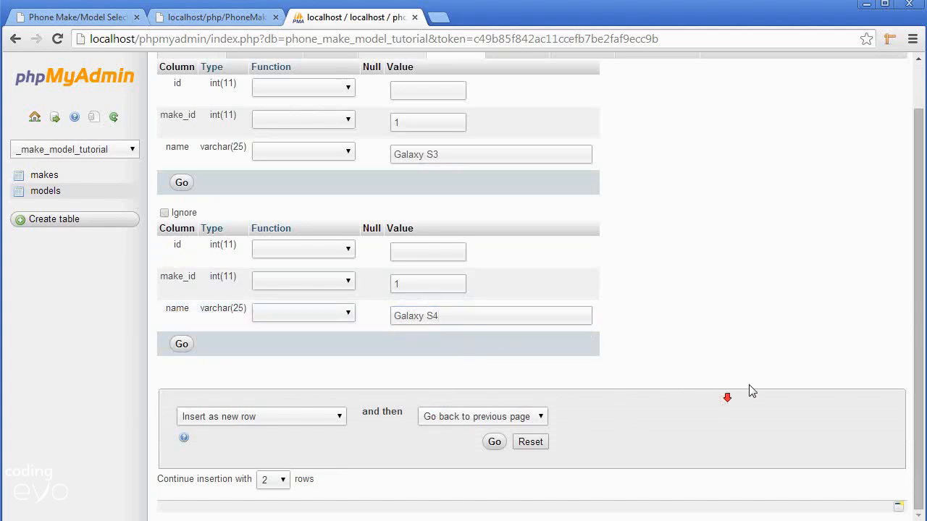
mouse_move(288, 485)
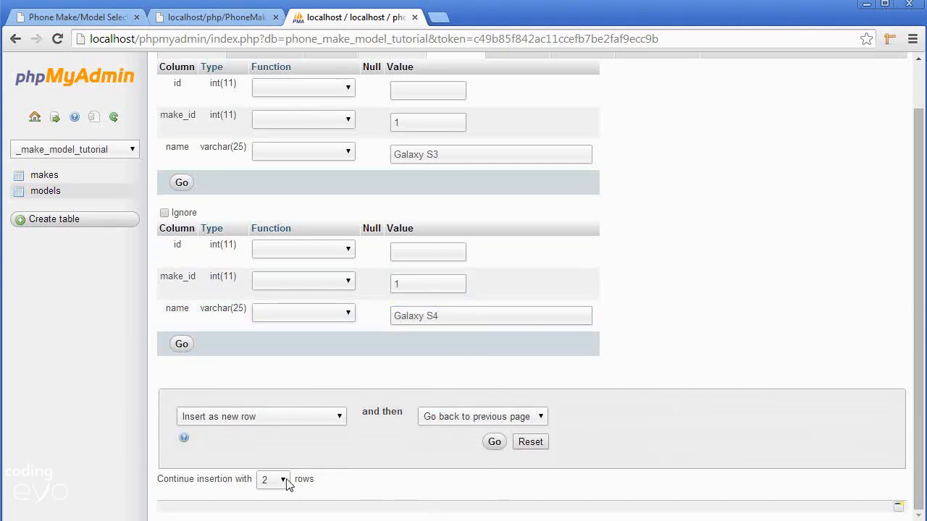
- Add more insert rows and enter Galaxy Tab 4, Galaxy Ace 2 and Galaxy S5 with make_id 1
click(282, 479)
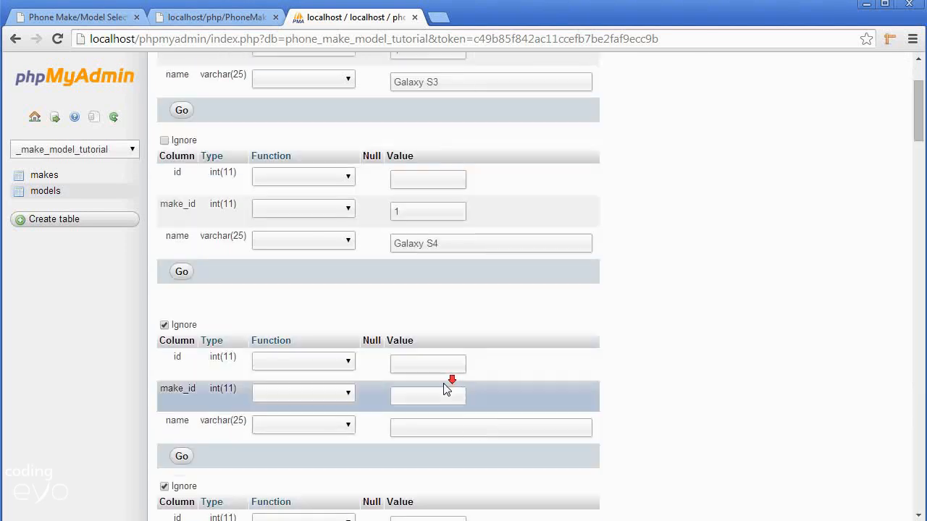
click(427, 396)
text(1)
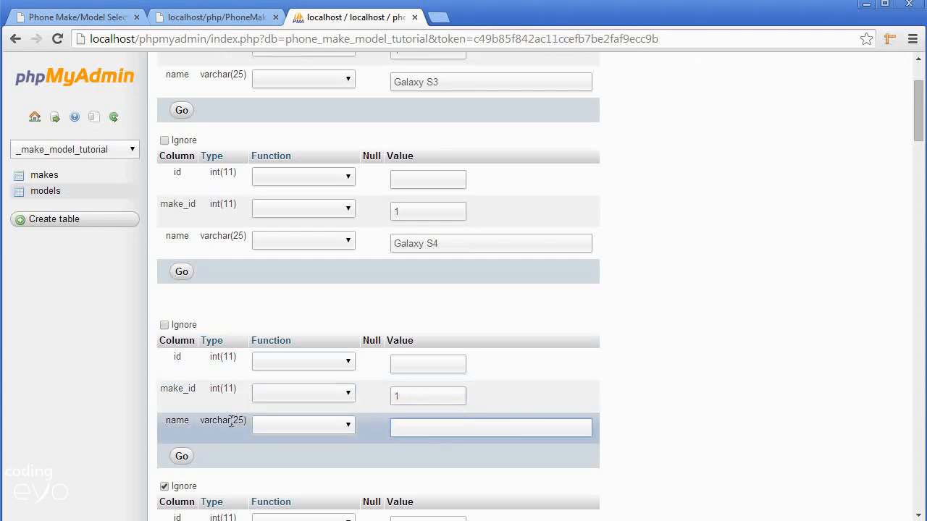
text(Galaxt)
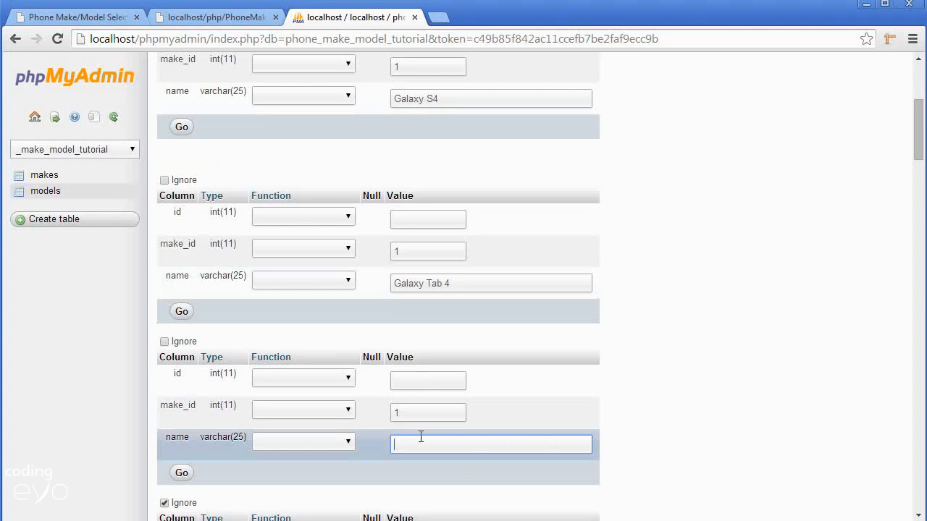
text(Galaxy Ace 2)
text(1)
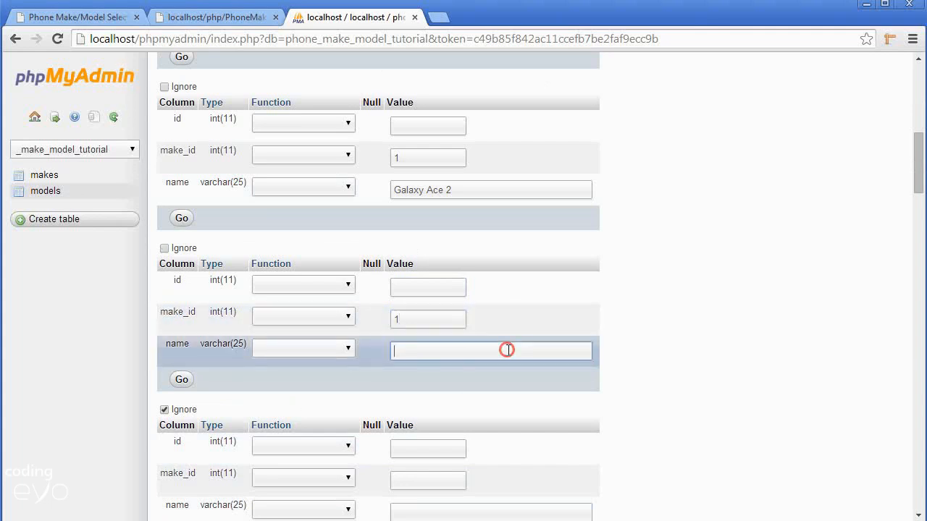
text(Galaxy S5)
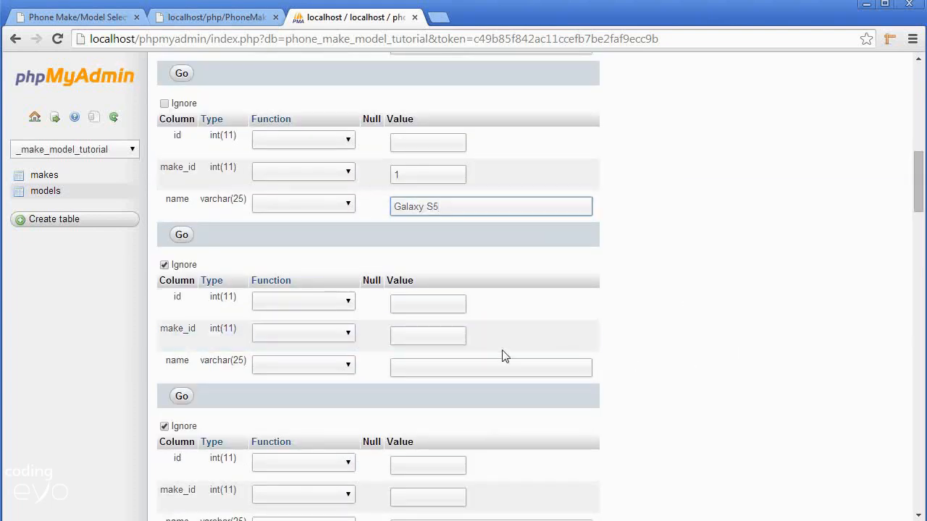
- Enter Sony rows with make_id 2 for Xperia M2 and Xperia Z1
click(428, 335)
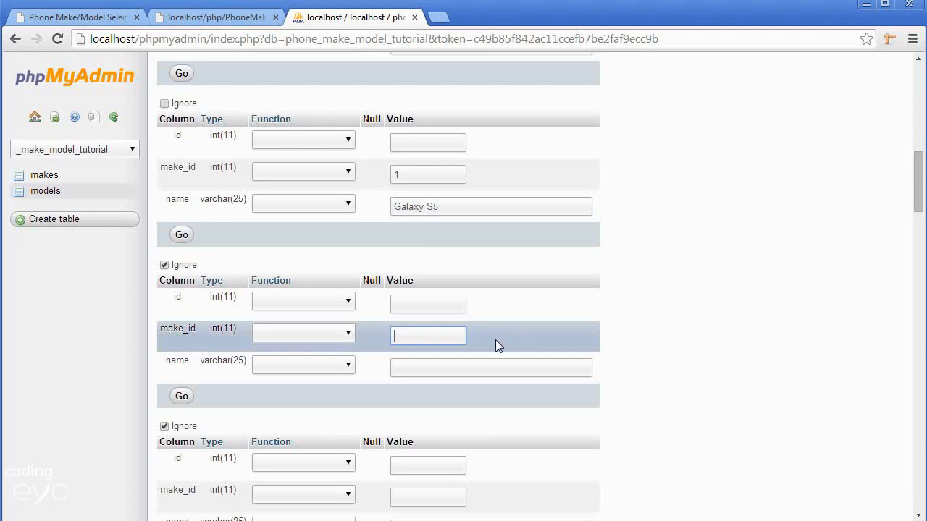
text(2)
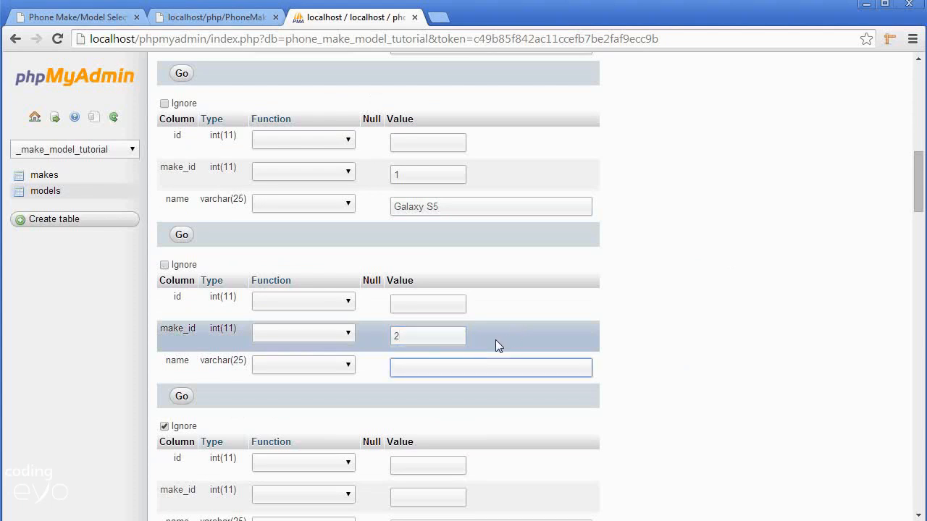
text(Xperia M2)
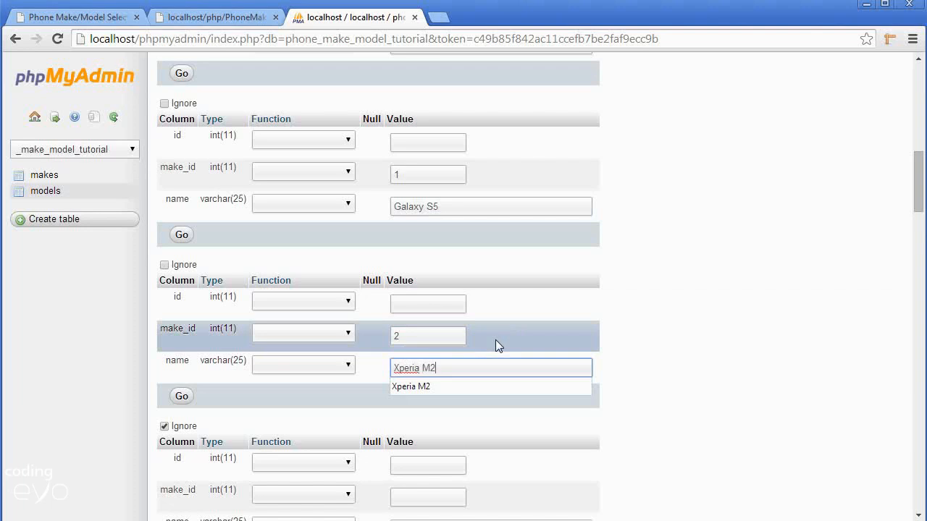
scroll(down, 3)
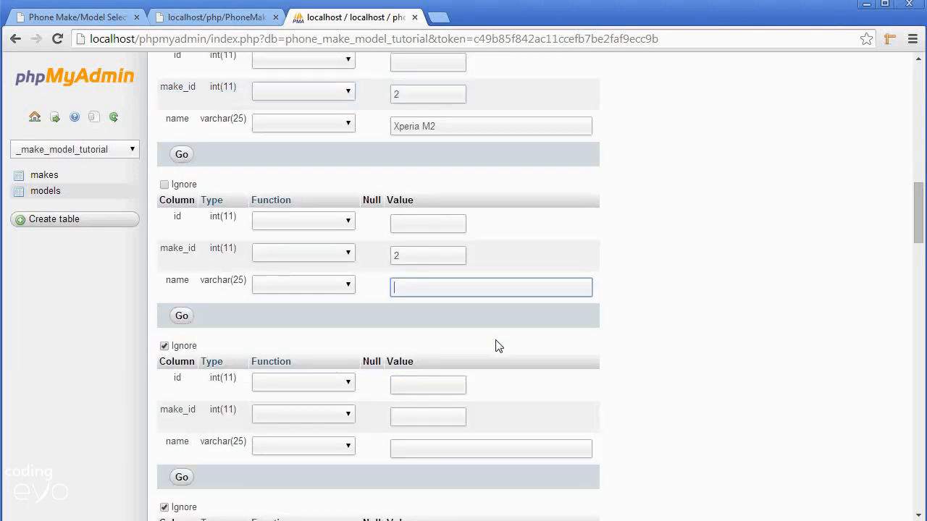
mouse_move(558, 355)
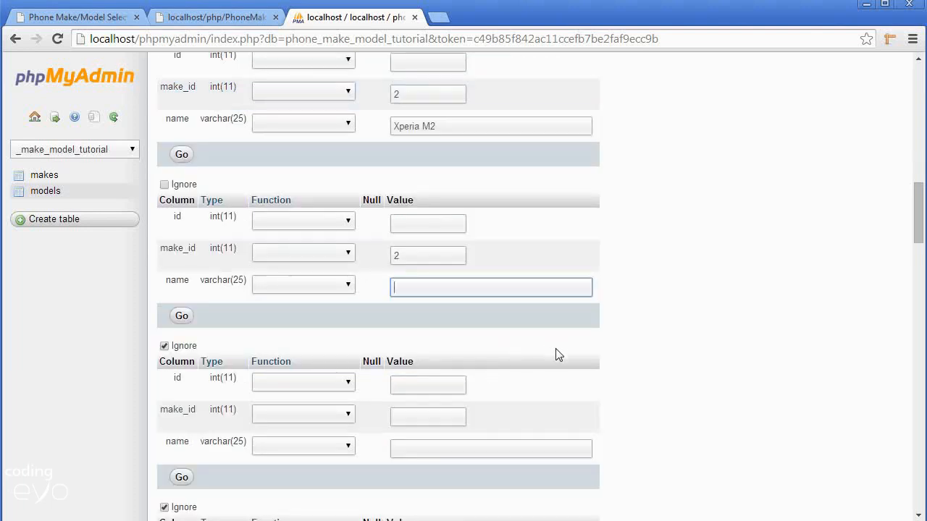
text(Xperia Z1)
click(428, 416)
text(2)
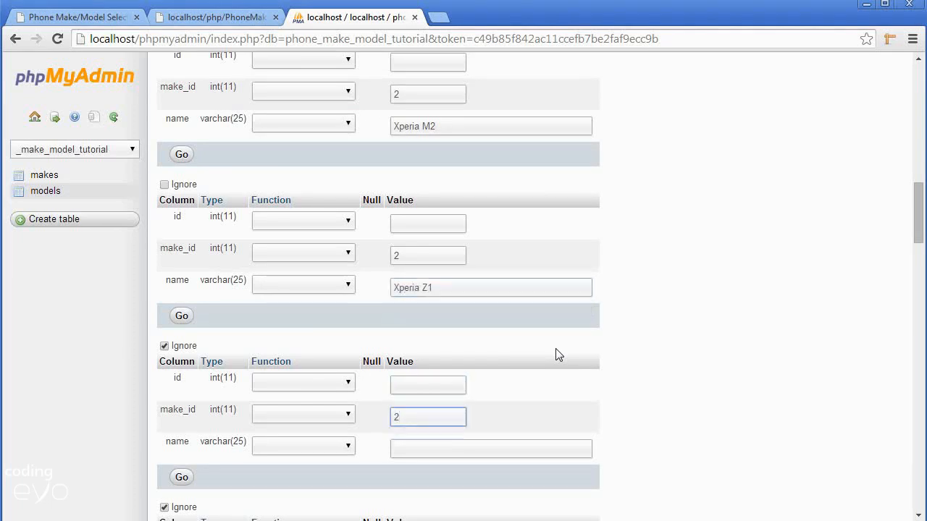
- Add Xperia T and Xperia Tablet Z with make_id 2, and begin Xperia L
text(Xperia T)
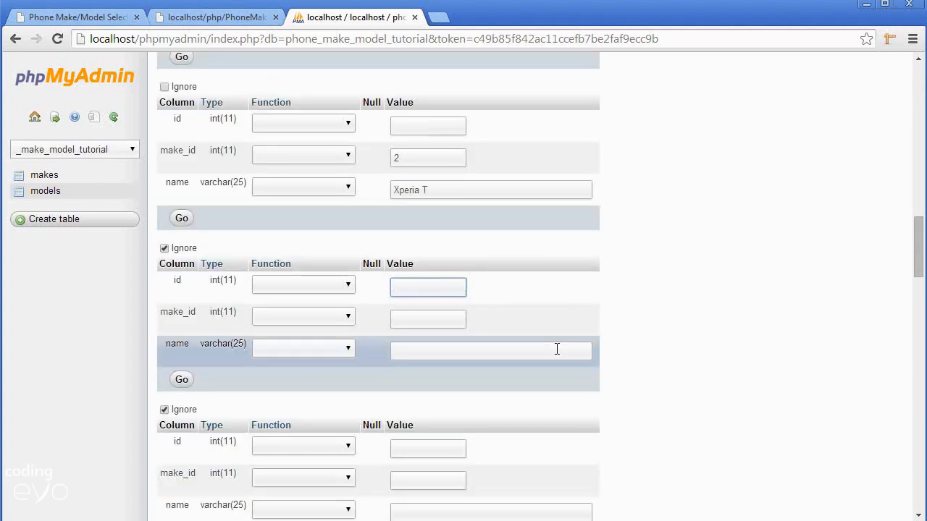
text(2)
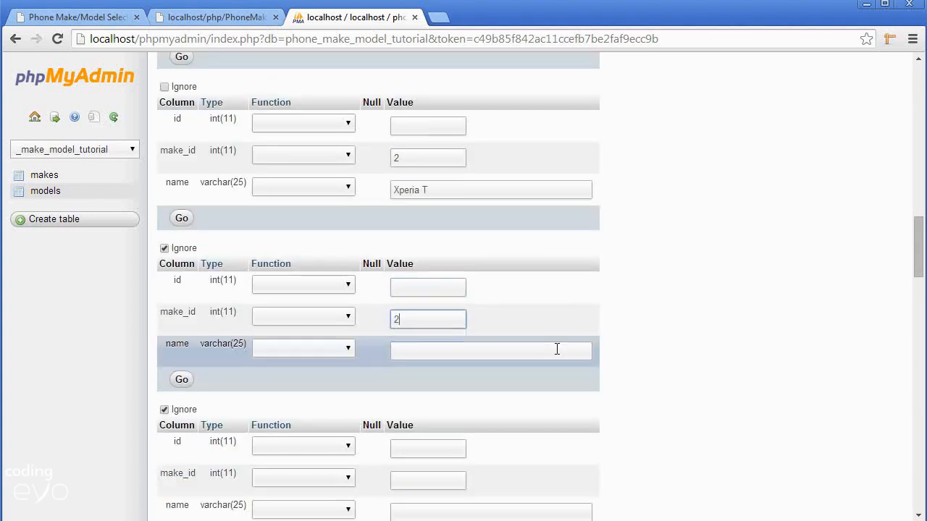
text(Xper)
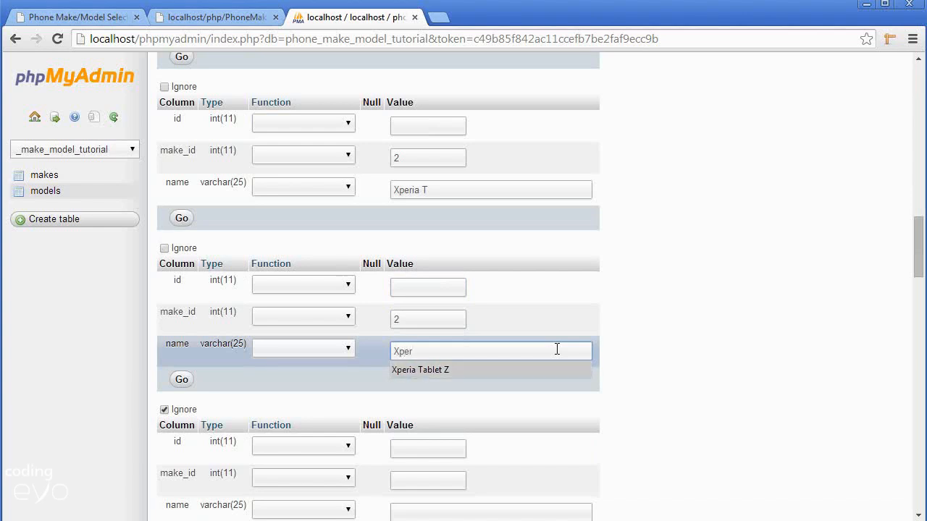
click(420, 369)
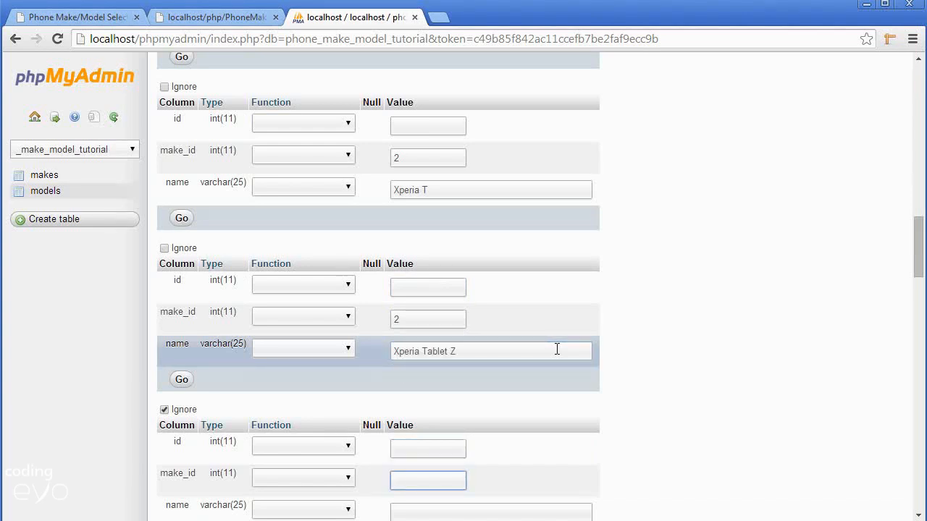
text(Xperia L)
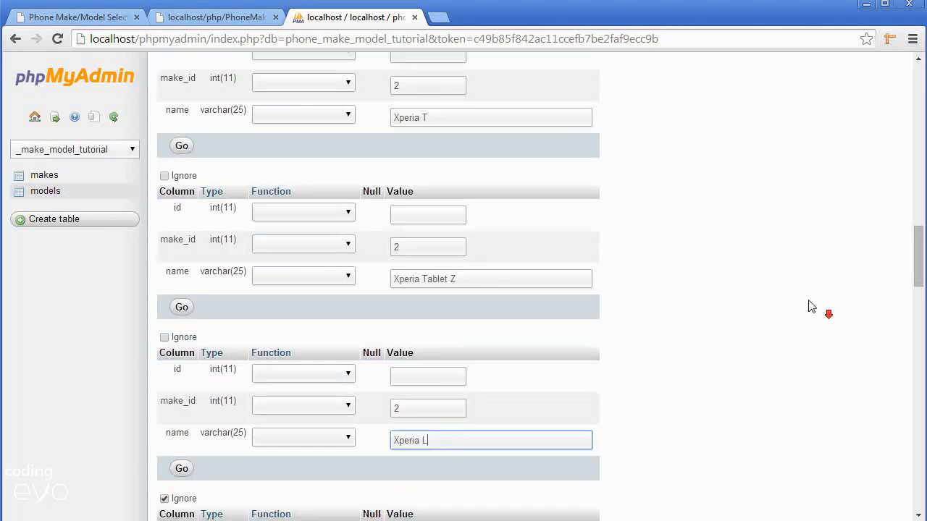
scroll(down, 3)
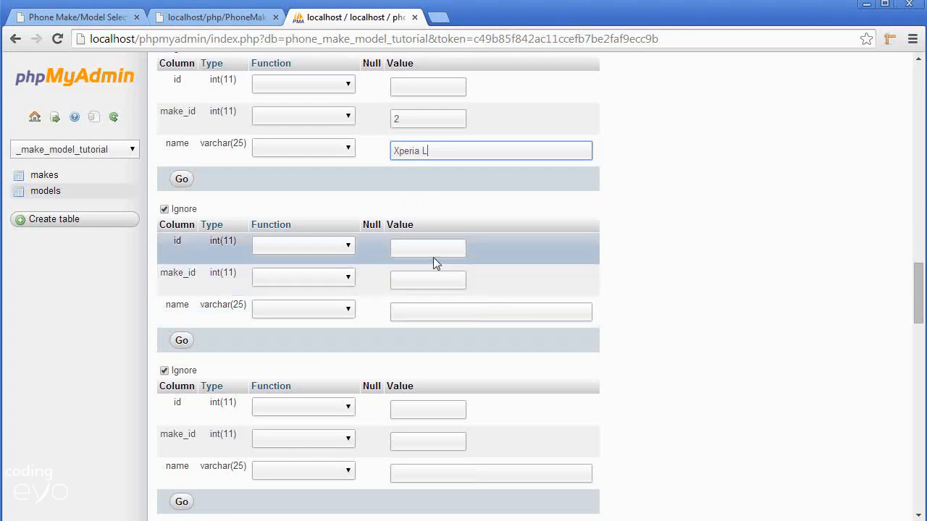
mouse_move(428, 280)
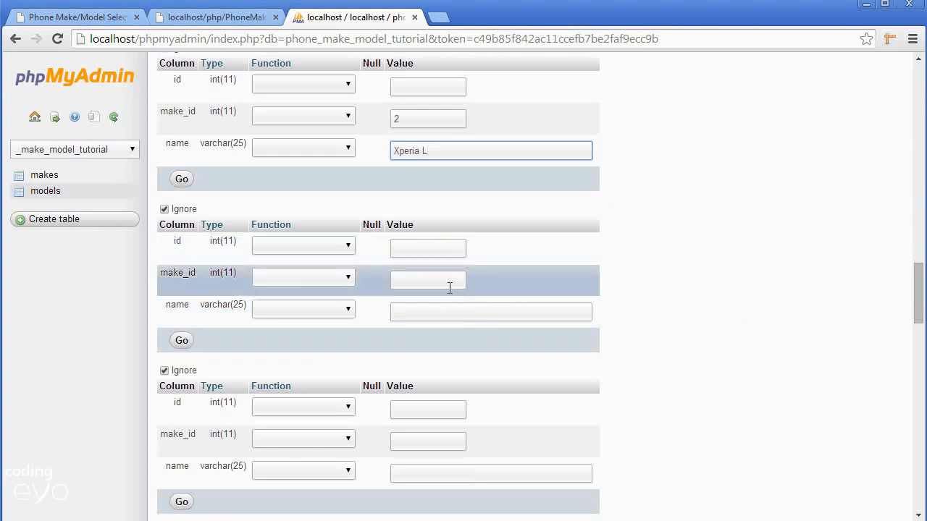
- Enter Apple rows with make_id 3, starting with iPhone 4 and iPhone 4S
click(427, 280)
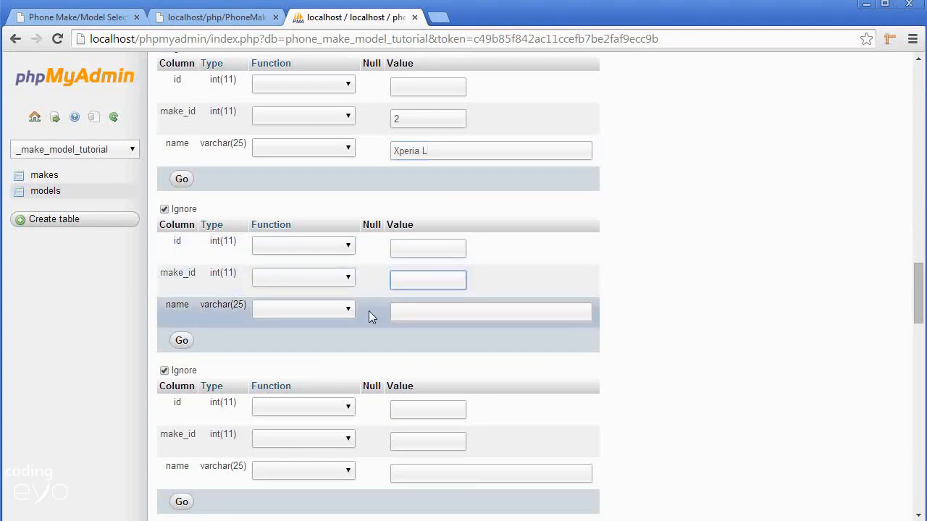
text(3)
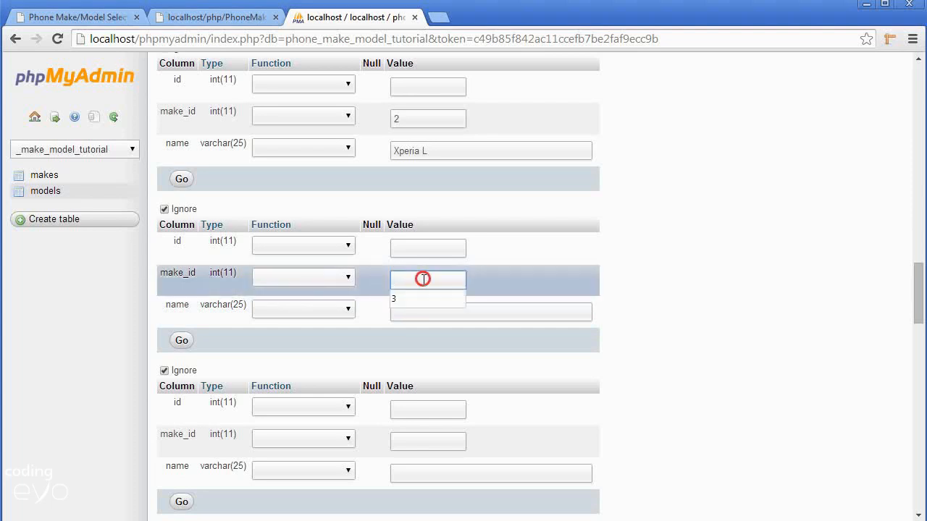
text(3)
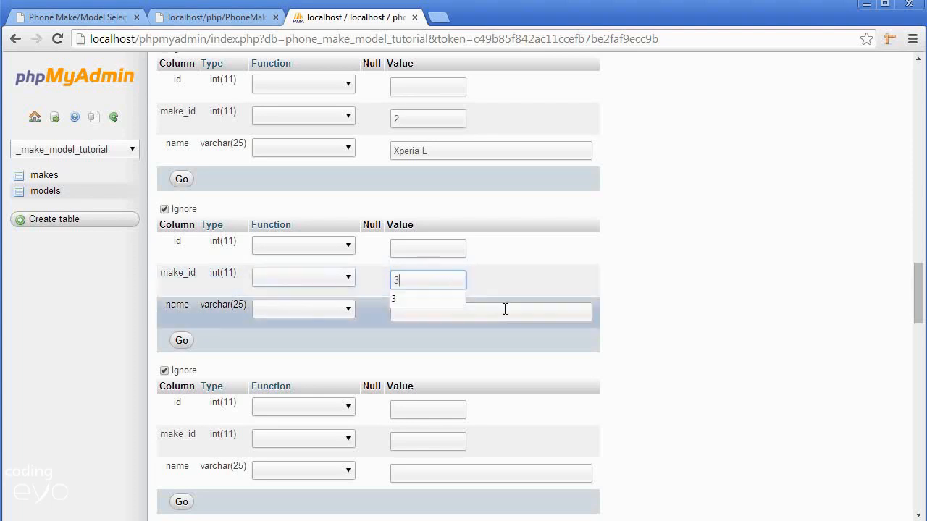
text(iP)
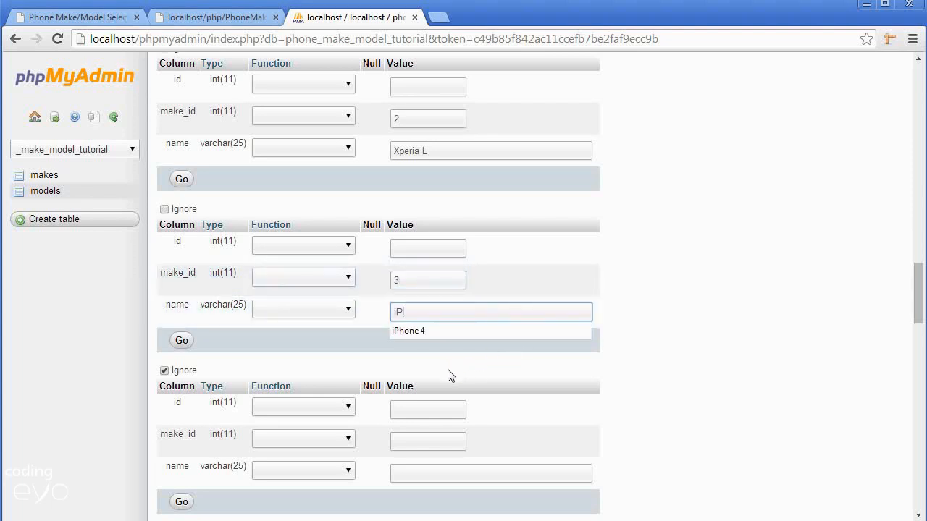
text(hone 4)
click(428, 441)
text(3)
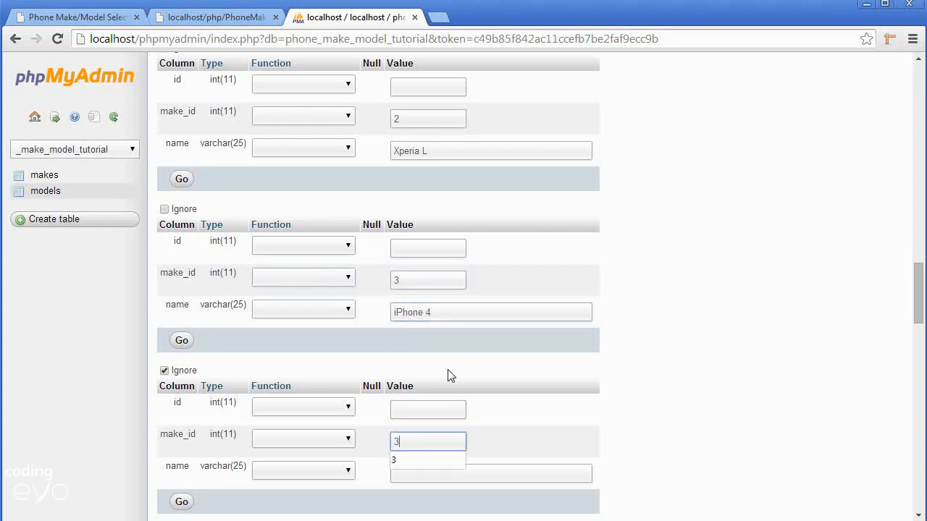
text(iPhone 4S)
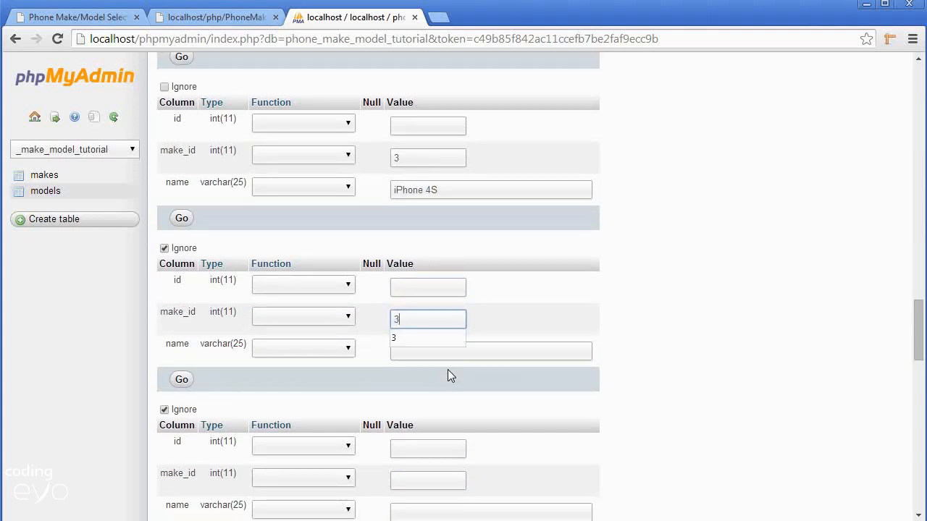
- Add iPhone 5, iPhone 5S and iPhone 5C to the Apple rows
text(iP)
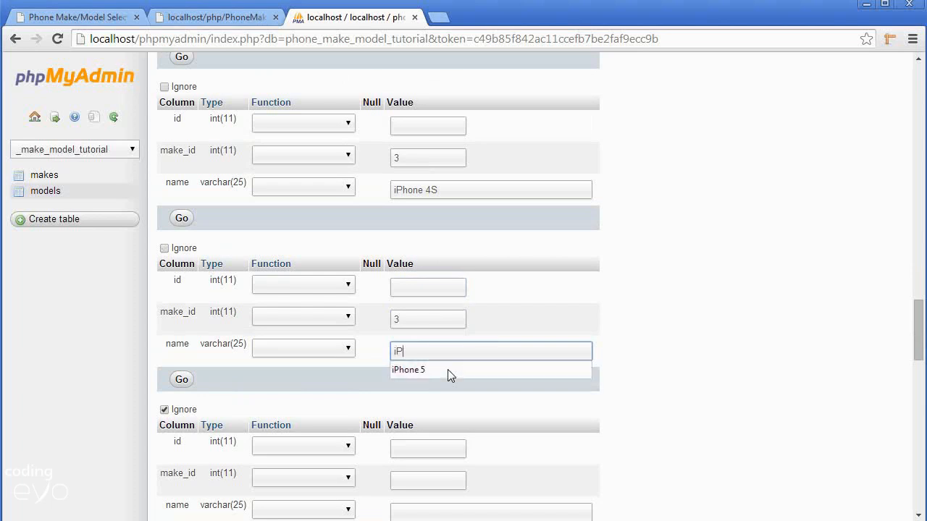
click(408, 369)
text(3)
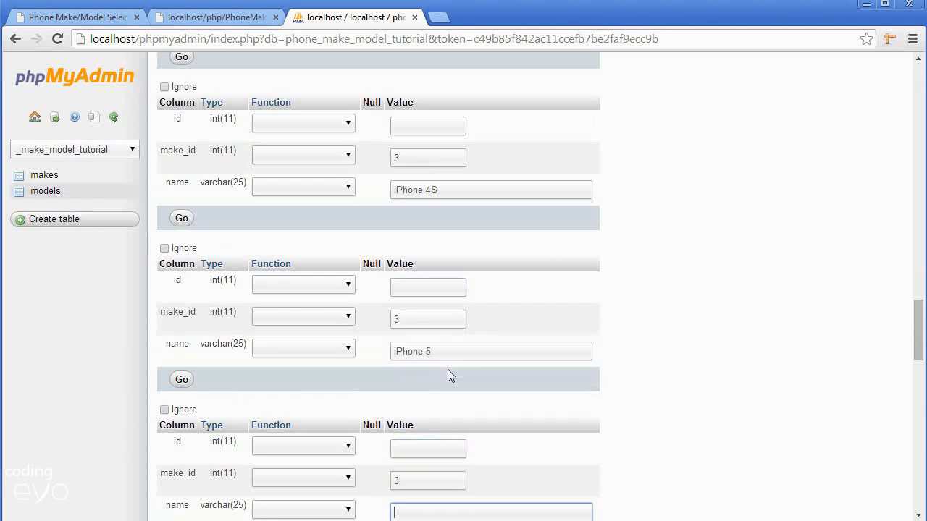
text(iPhone 5S)
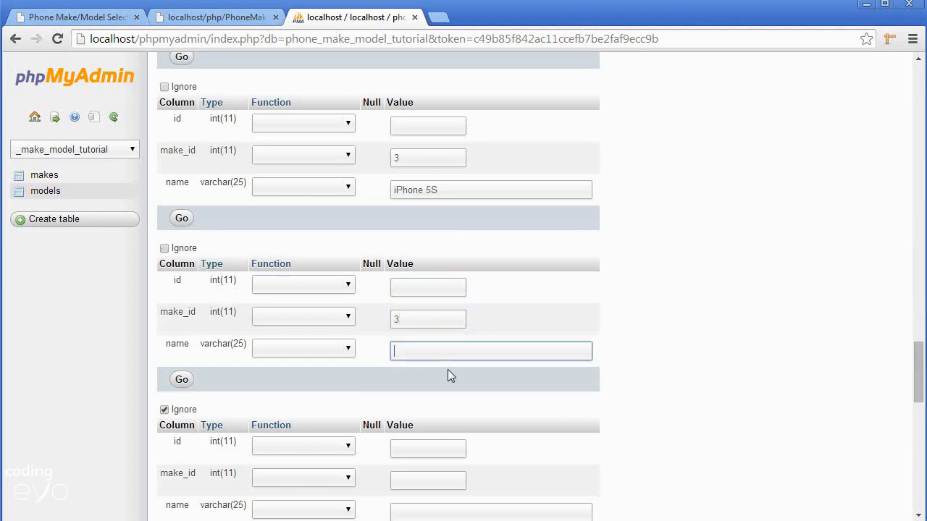
text(iPhone)
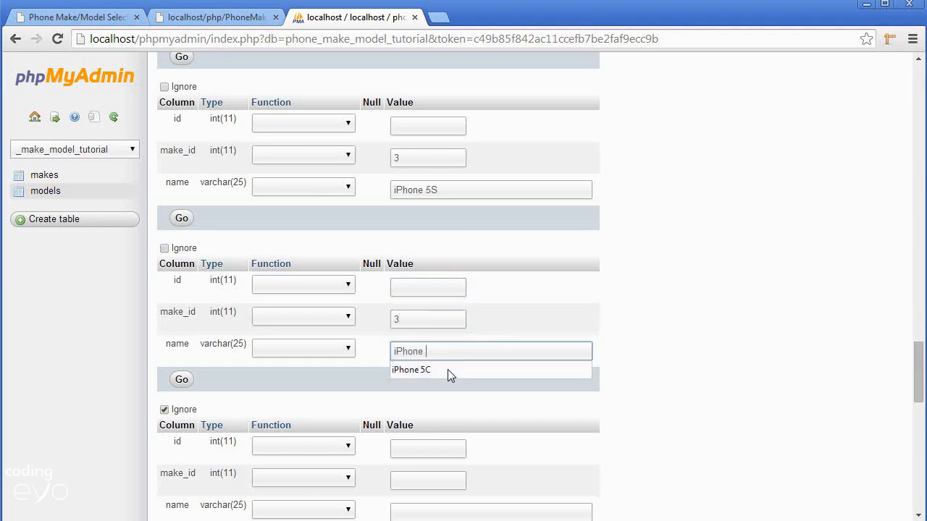
text(5C)
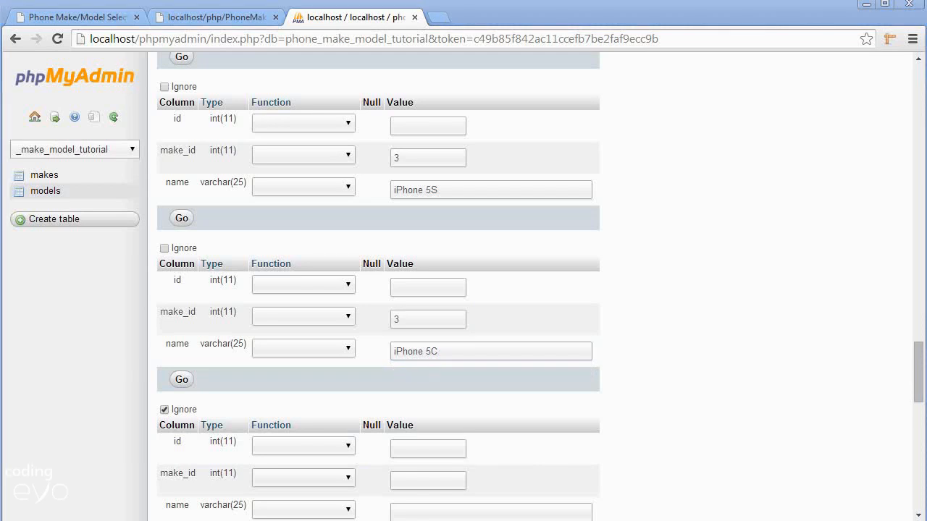
- Enter the first BlackBerry row: Torch 9800 with make_id 4
click(427, 335)
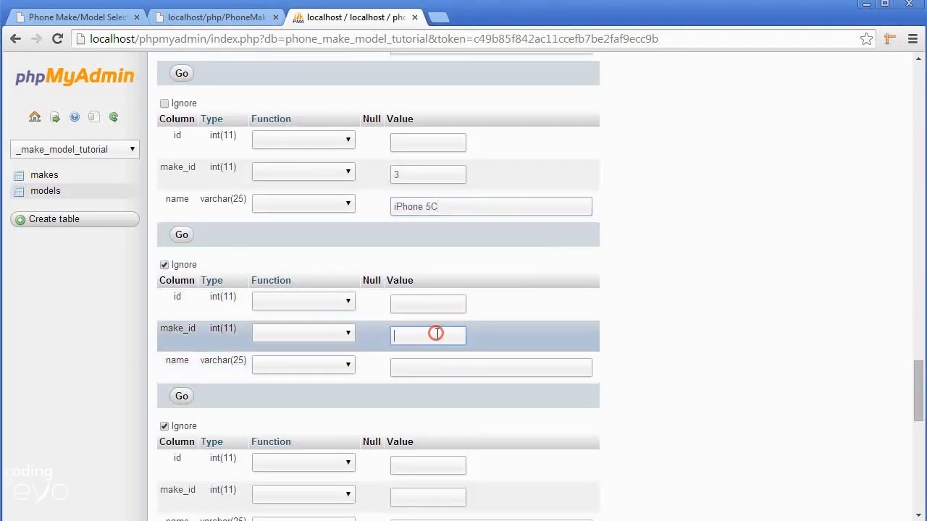
mouse_move(413, 361)
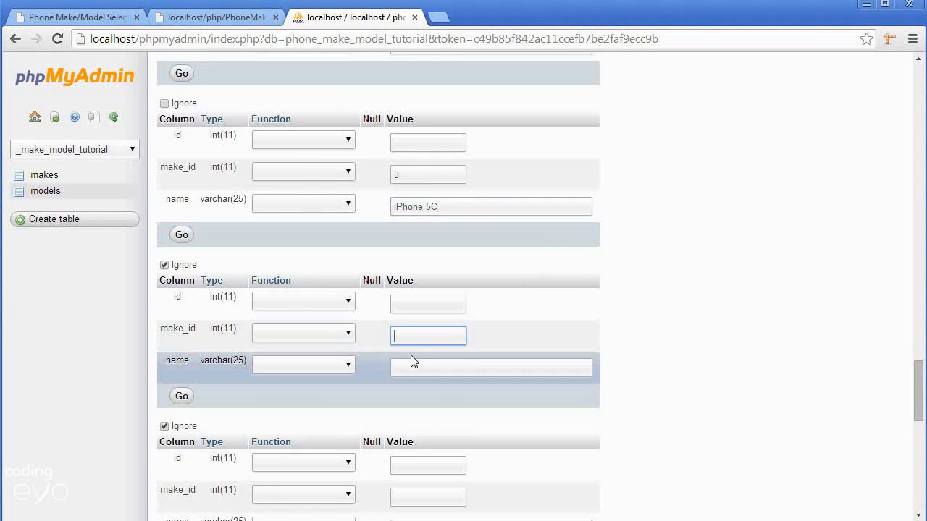
text(4)
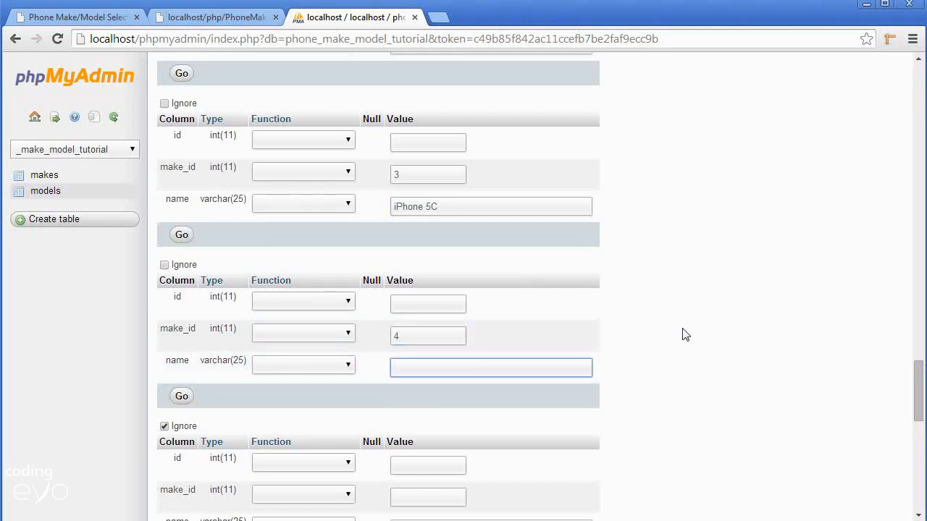
text(Torch)
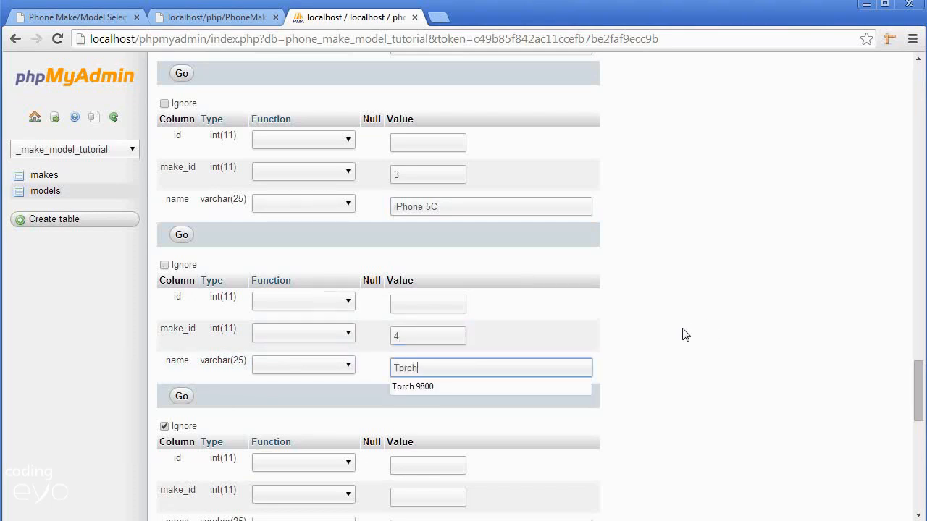
click(412, 386)
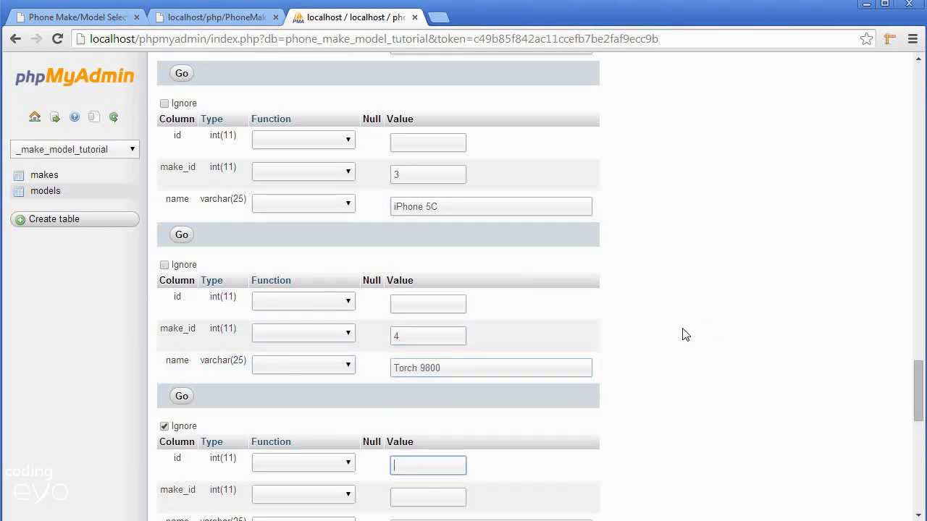
scroll(down, 3)
text(4)
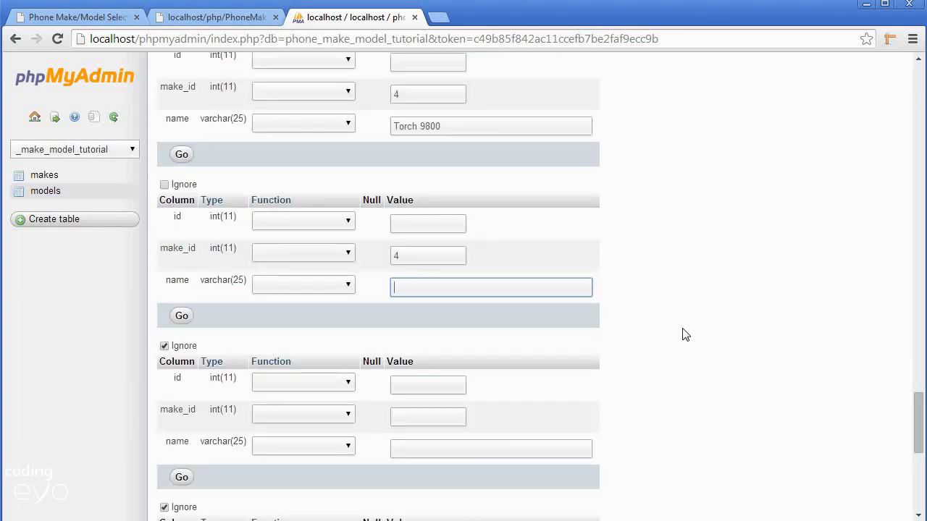
- Add BlackBerry models Style 9670, Q10 and Z10, and start typing Storm 9530
text(Style)
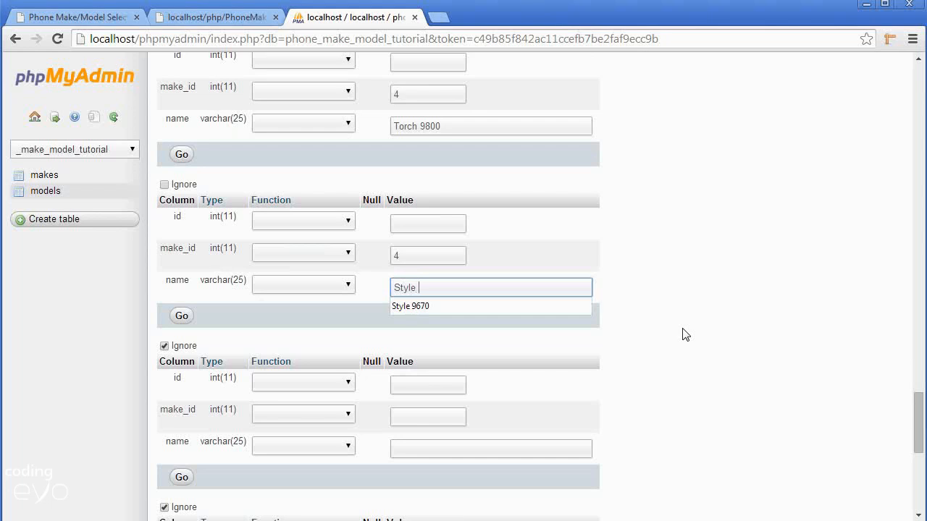
text(9670)
click(428, 417)
text(4)
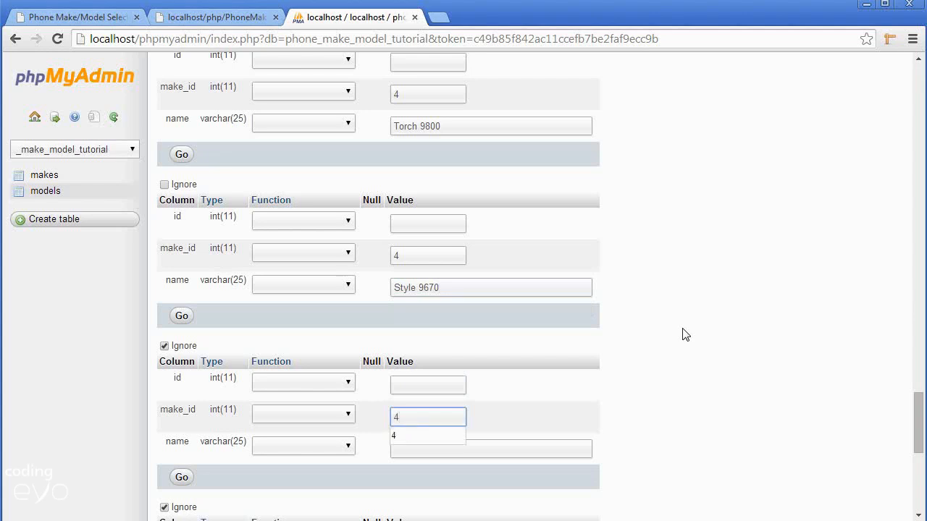
text(Q10)
text(4)
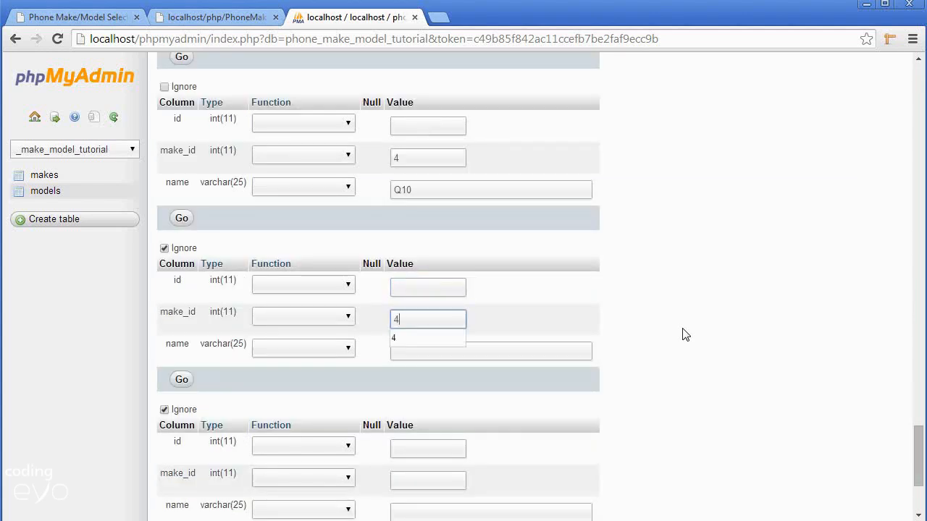
text(Z)
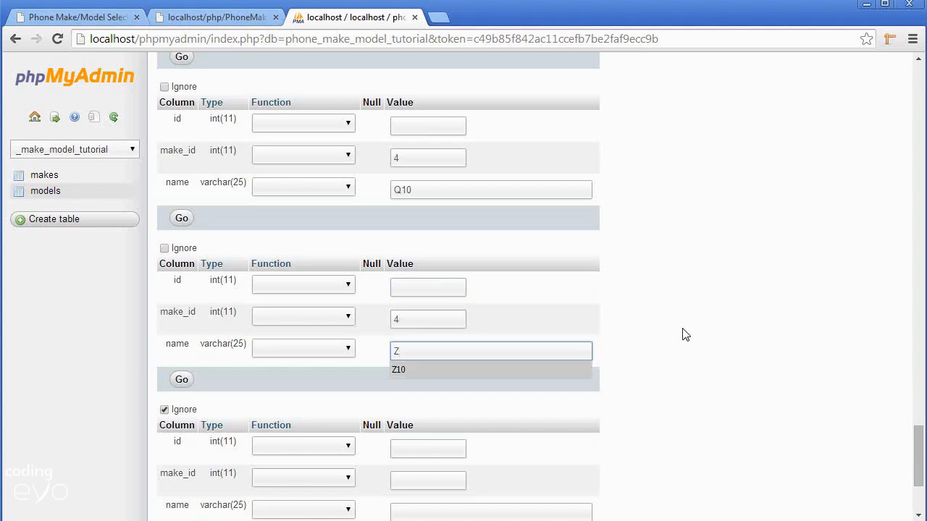
click(399, 370)
text(4)
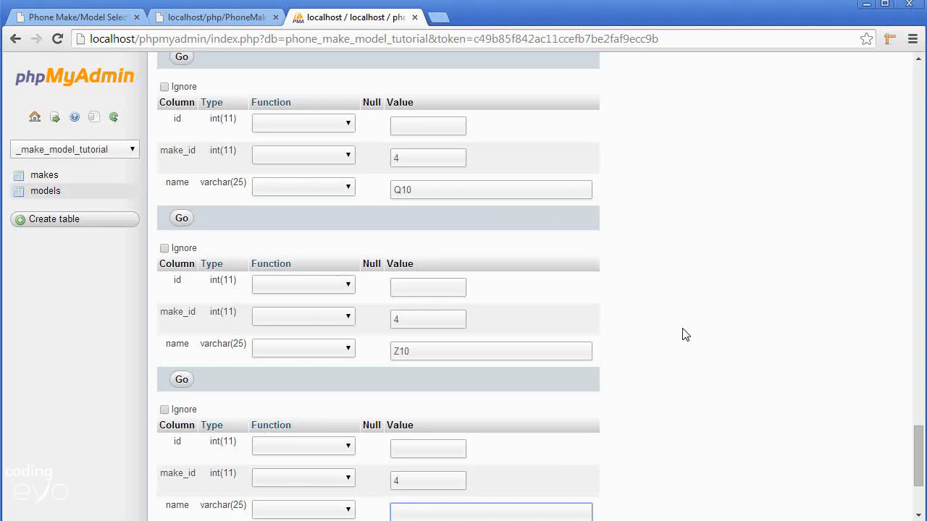
text(Storm 9)
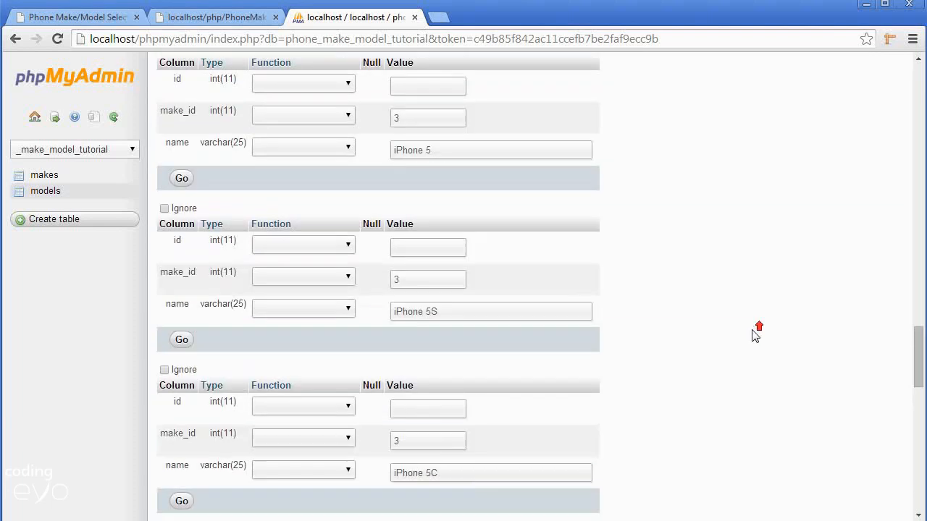
- Submit the form with Storm 9530 as the last entry, inserting all 20 model rows
scroll(down, 3)
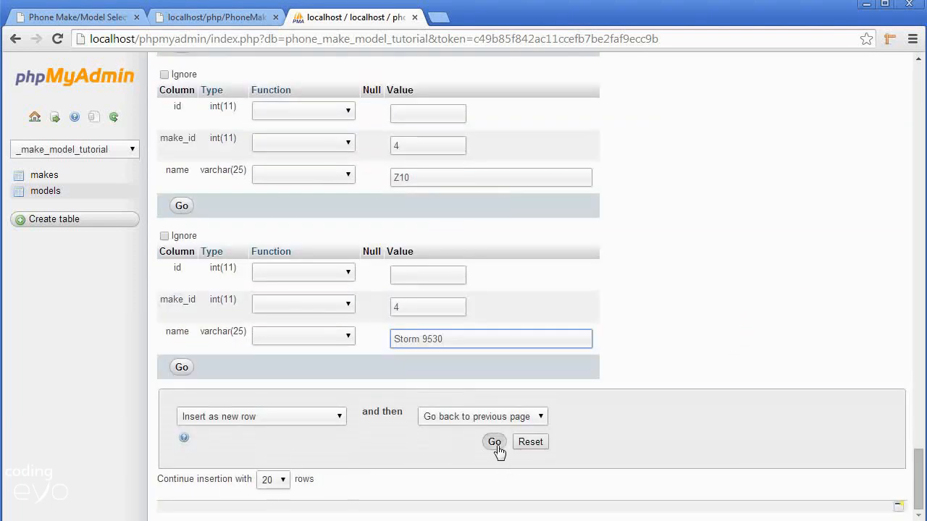
click(494, 442)
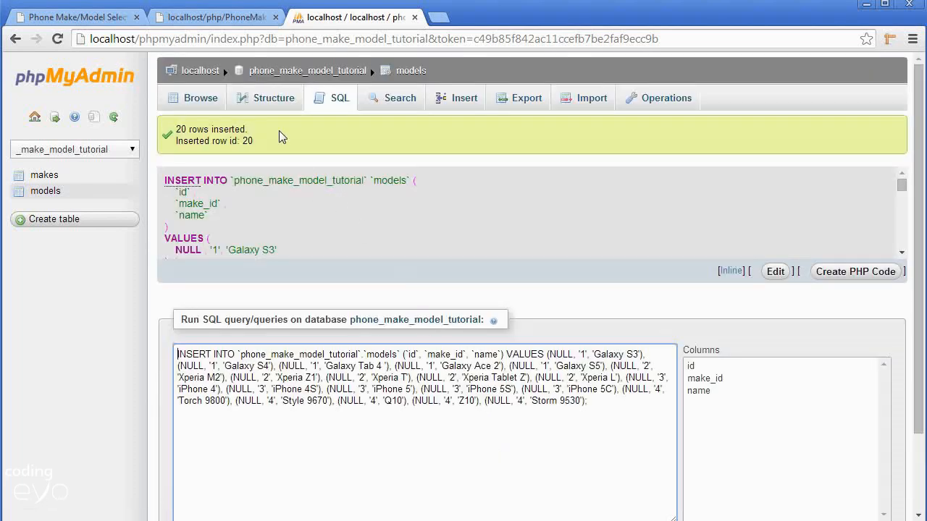
double_click(216, 129)
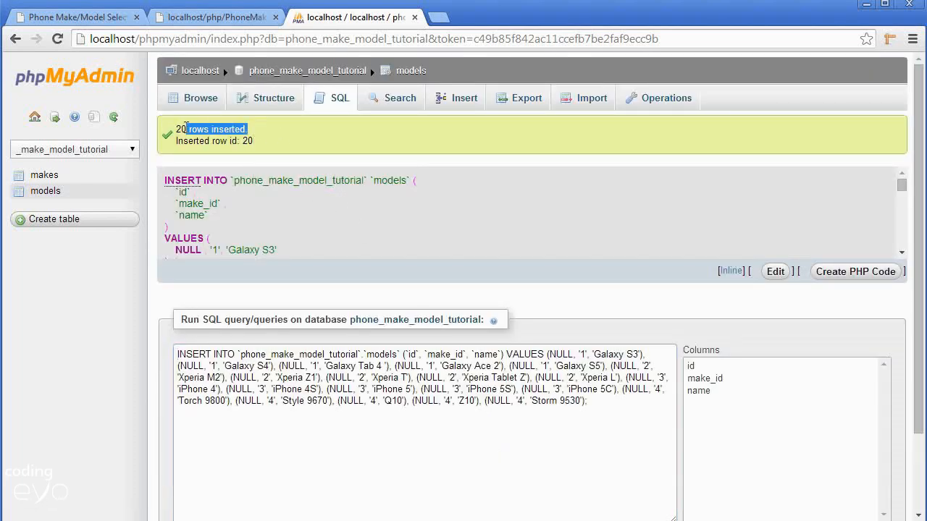
click(200, 97)
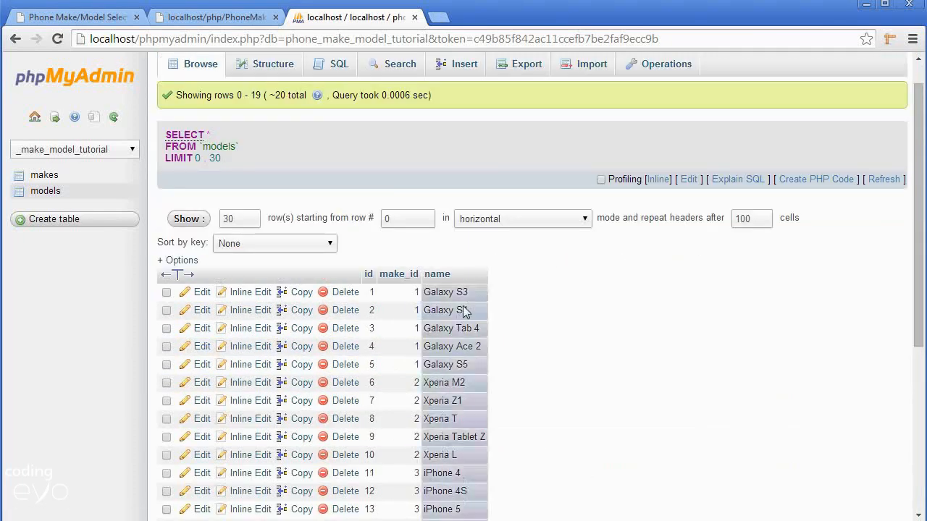
- Scroll the models Browse listing to see all 20 rows, ending with Storm 9530
scroll(down, 3)
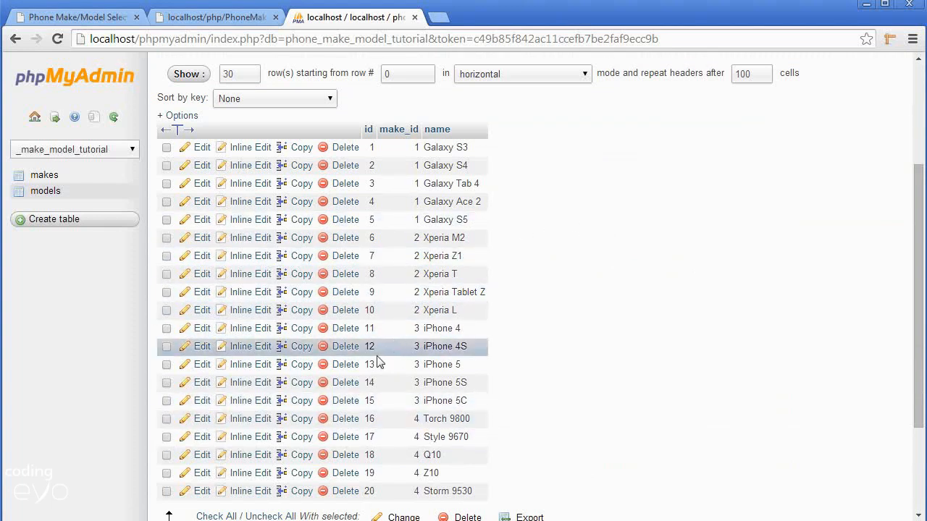
mouse_move(478, 401)
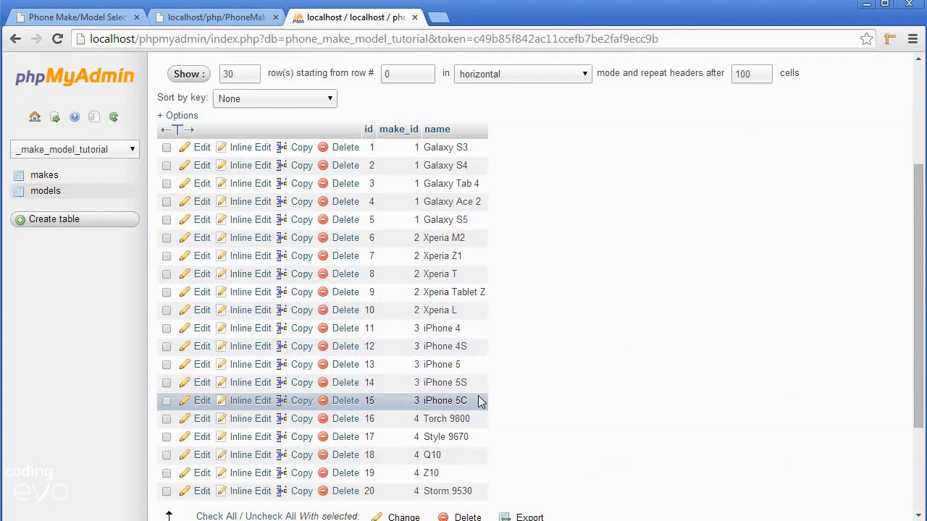
mouse_move(853, 416)
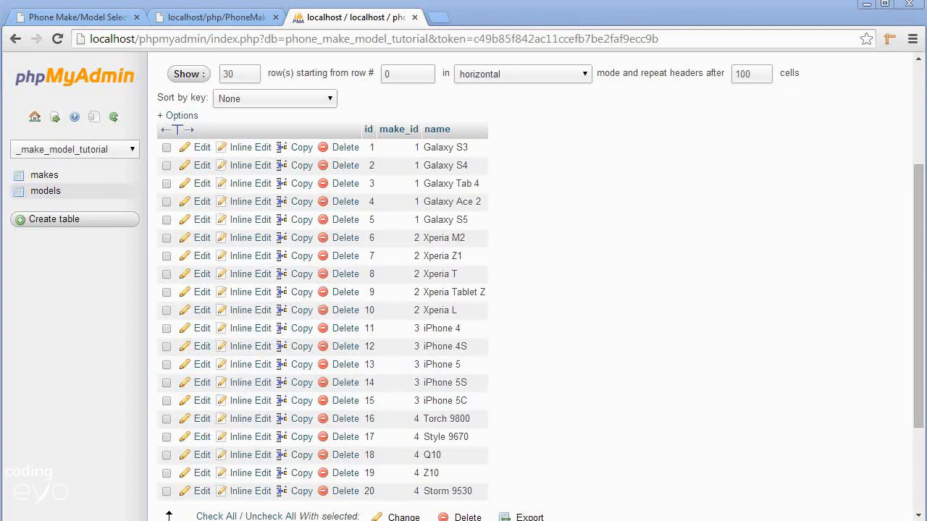
mouse_move(819, 442)
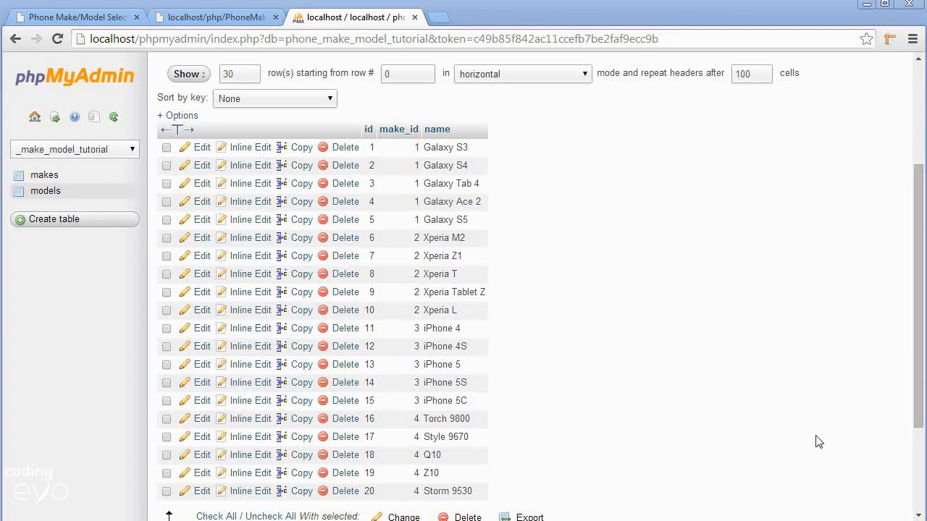